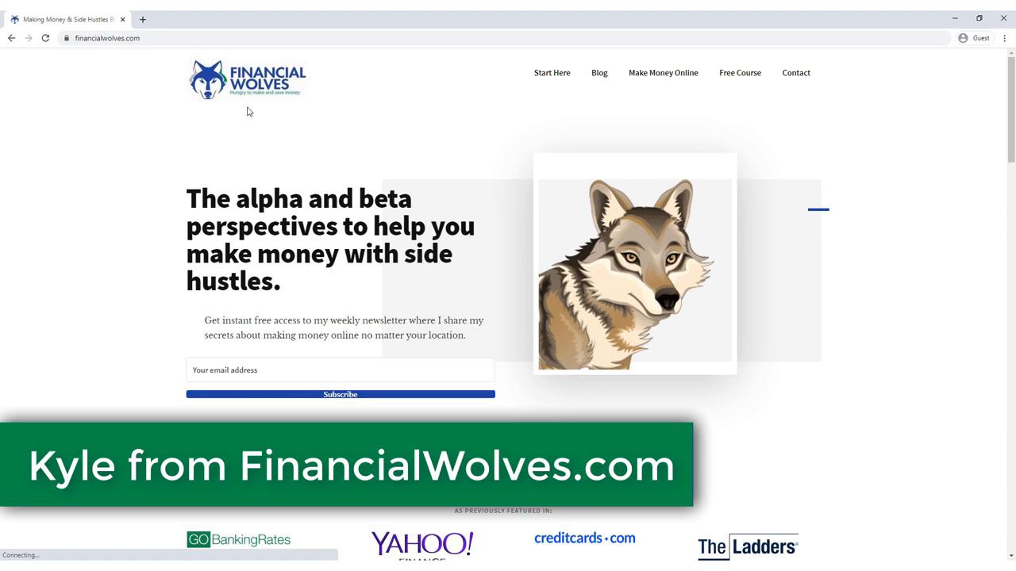
Scroll the Financial Wolves Start Here page down to the 'Why Financial Wolves?' heading.
scroll(down, 3)
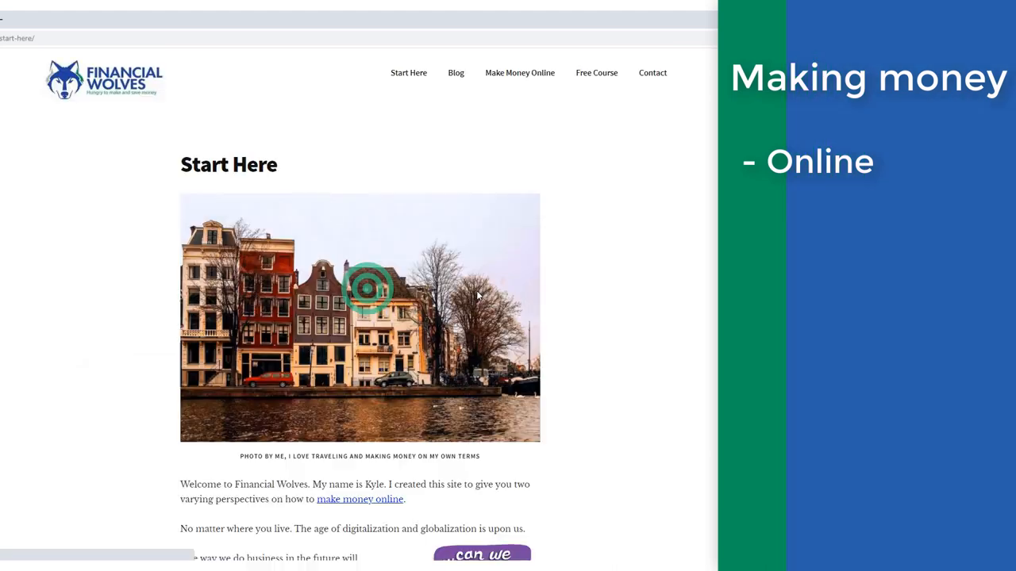
scroll(down, 3)
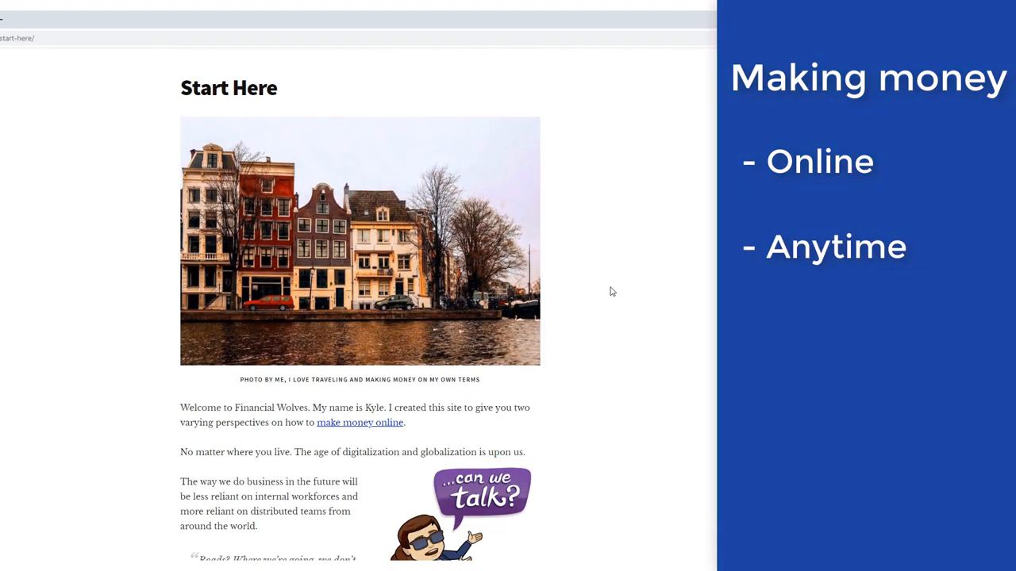
scroll(down, 3)
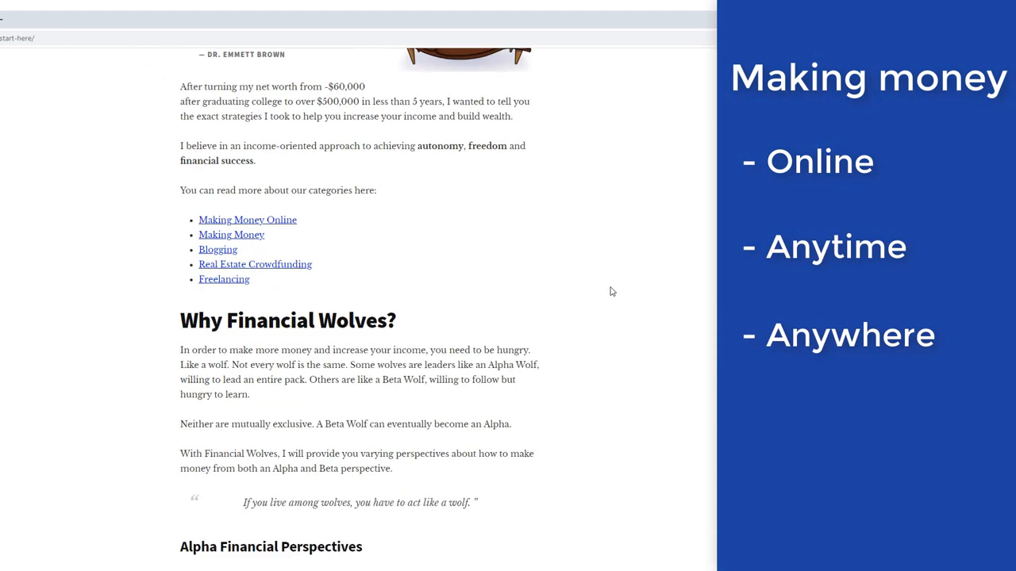
scroll(down, 3)
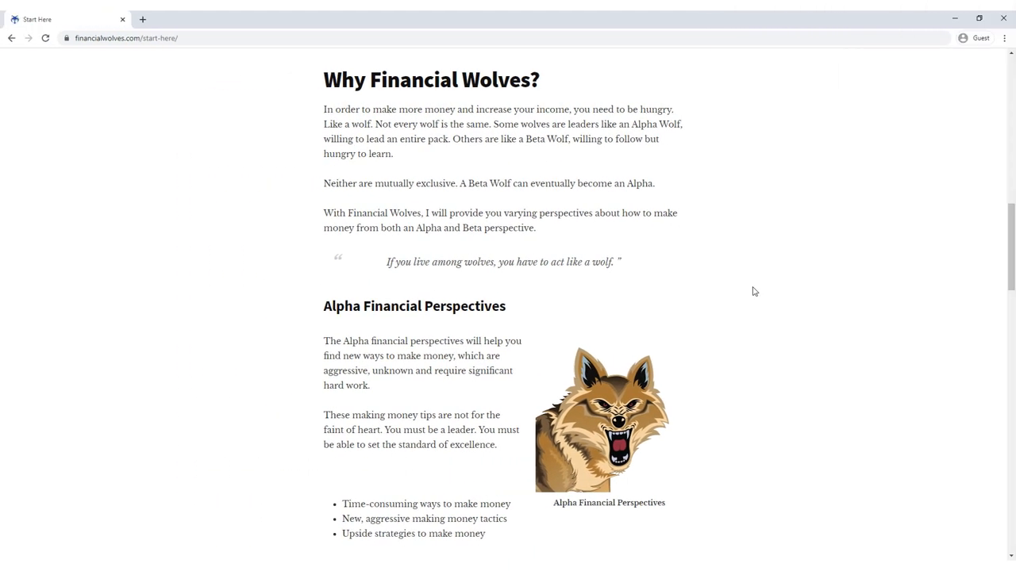
scroll(up, 3)
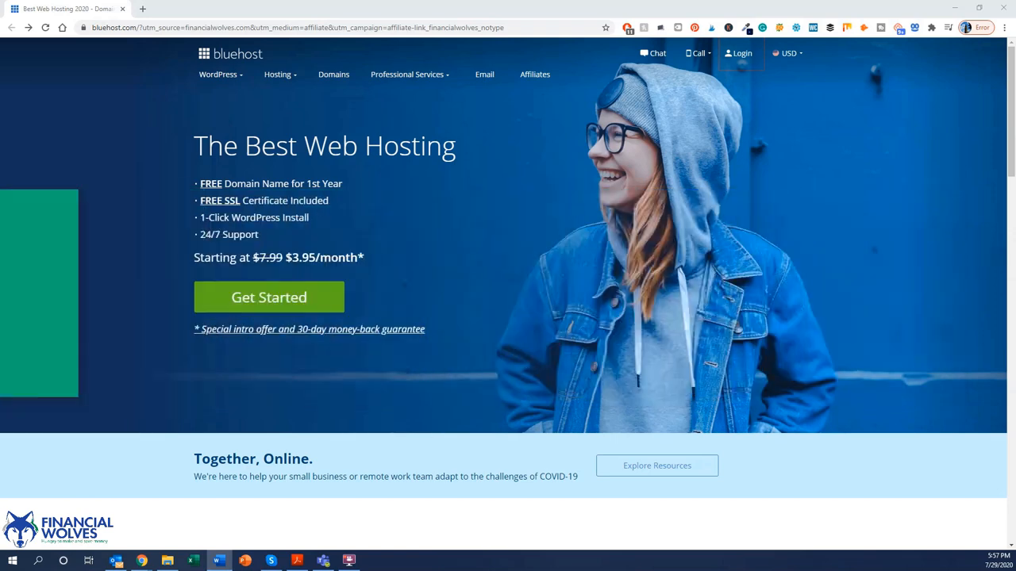
Start signing up for hosting with the green Get Started button on Bluehost's homepage.
scroll(down, 3)
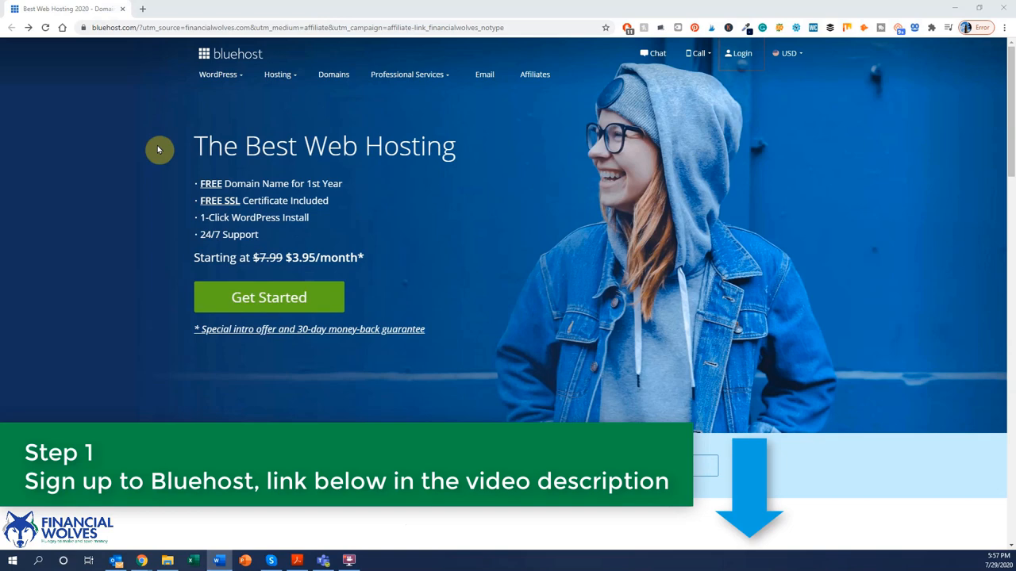
mouse_move(159, 257)
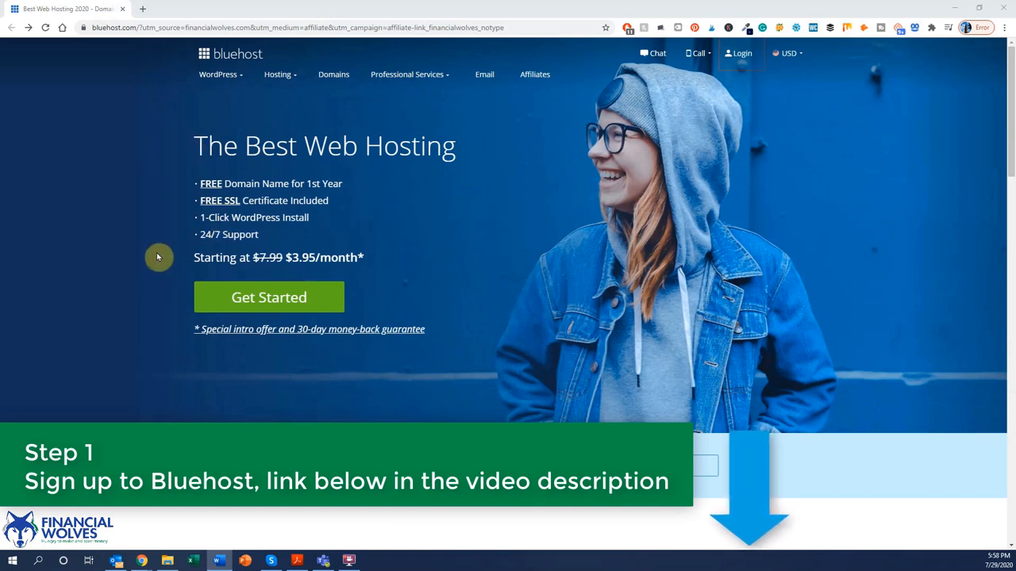
mouse_move(276, 325)
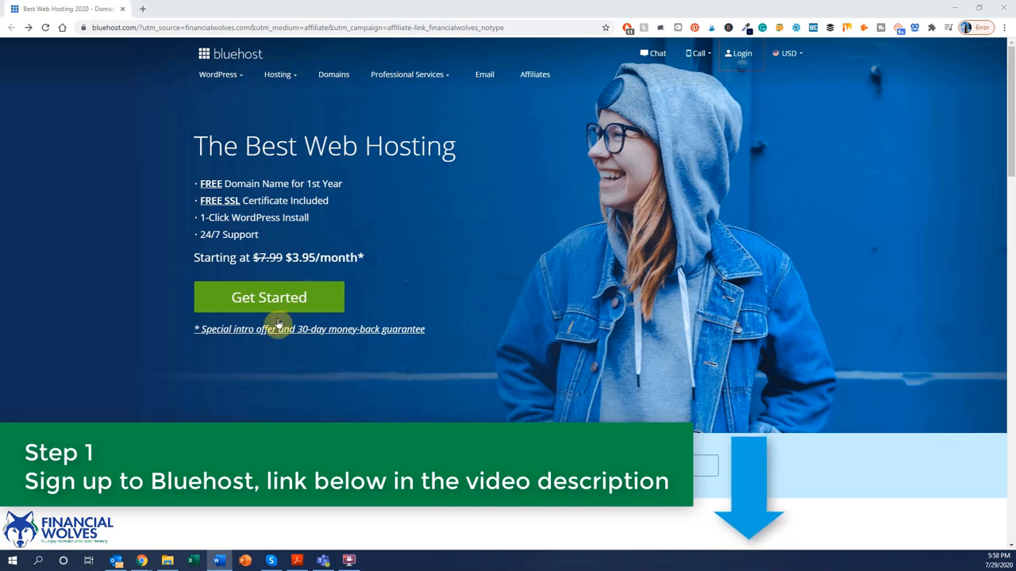
mouse_move(165, 127)
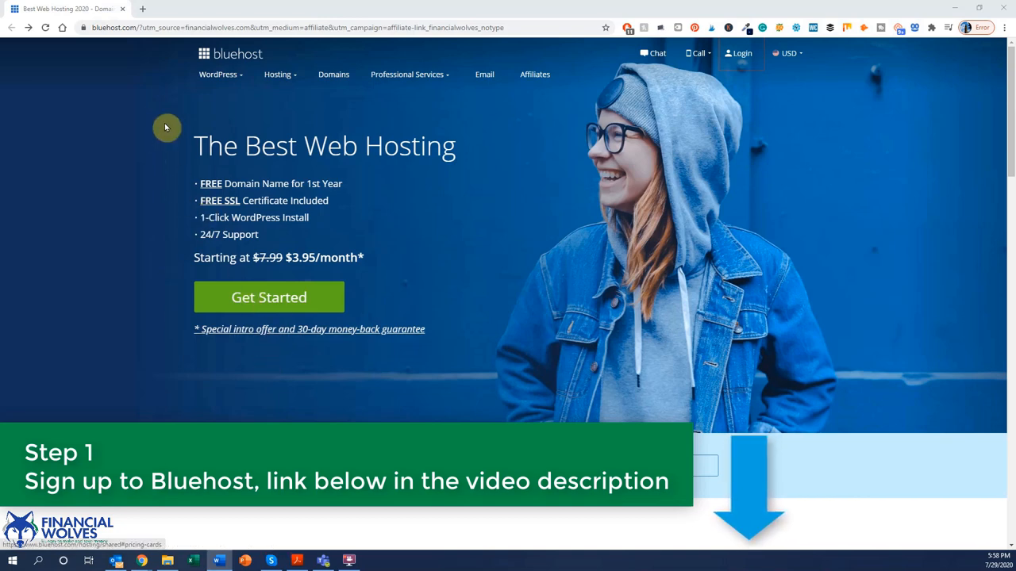
mouse_move(362, 264)
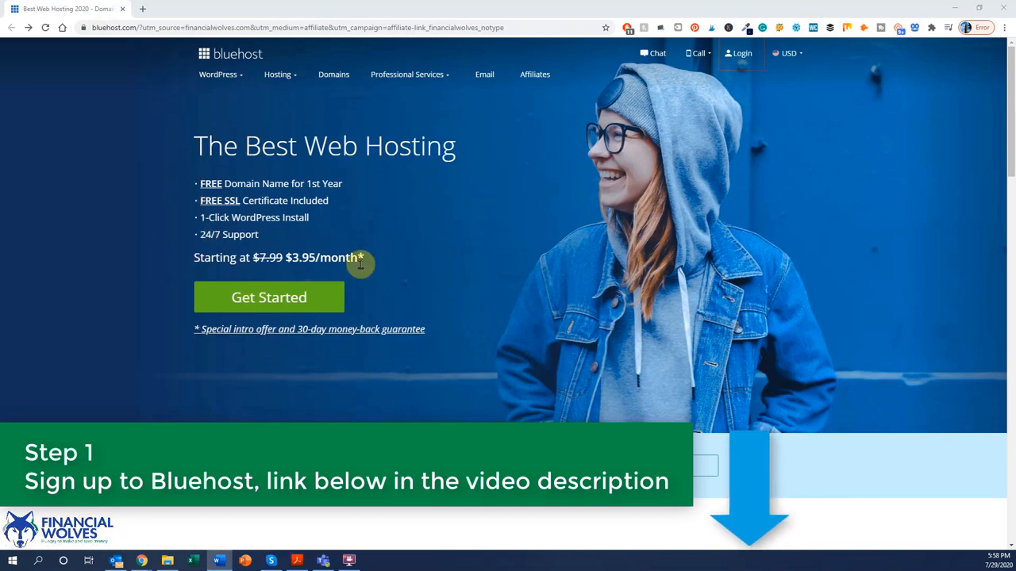
mouse_move(389, 303)
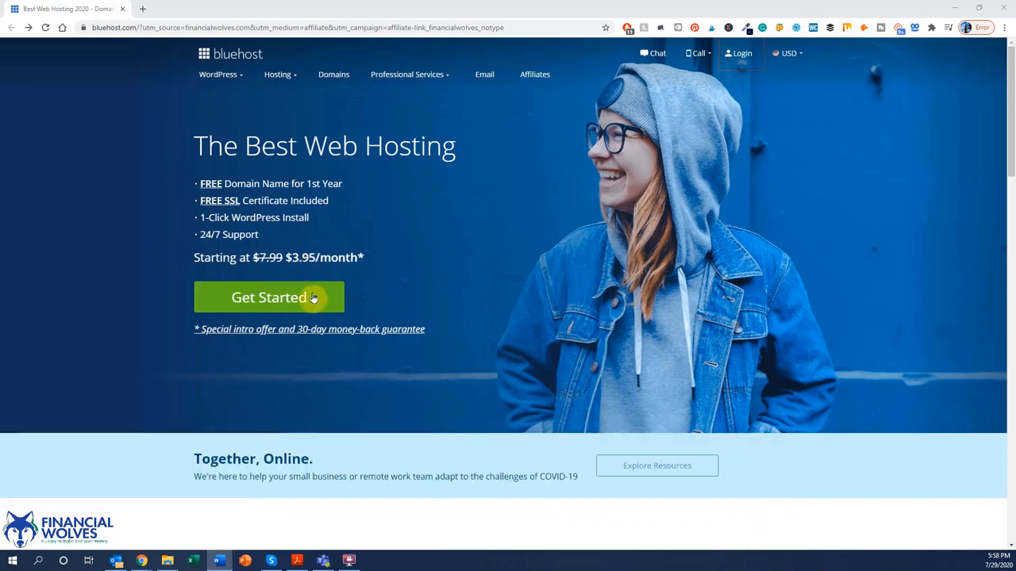
click(268, 297)
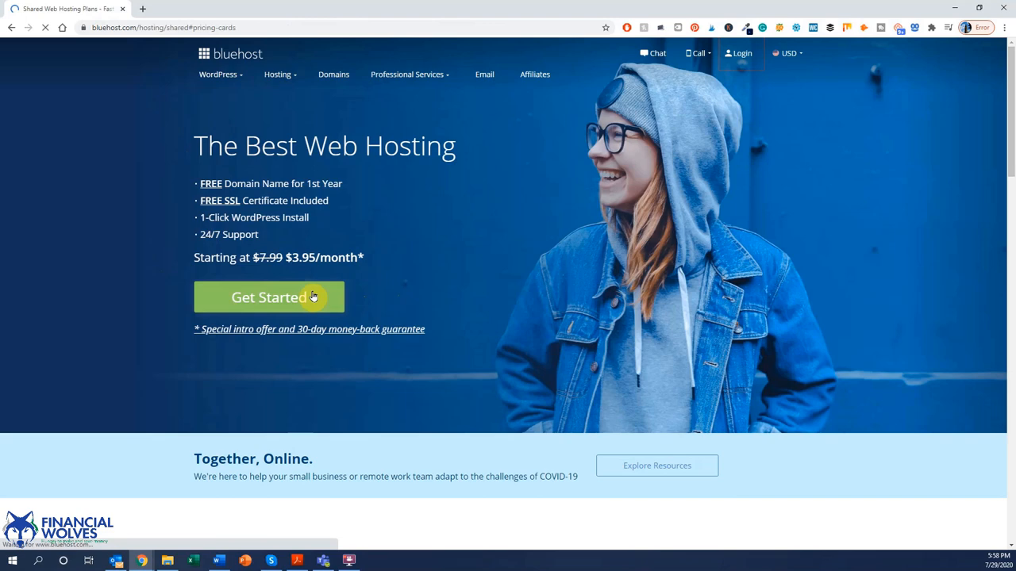
Review the Plus plan's Unlimited Websites feature, then select the Basic plan at $3.95/mo.
click(267, 298)
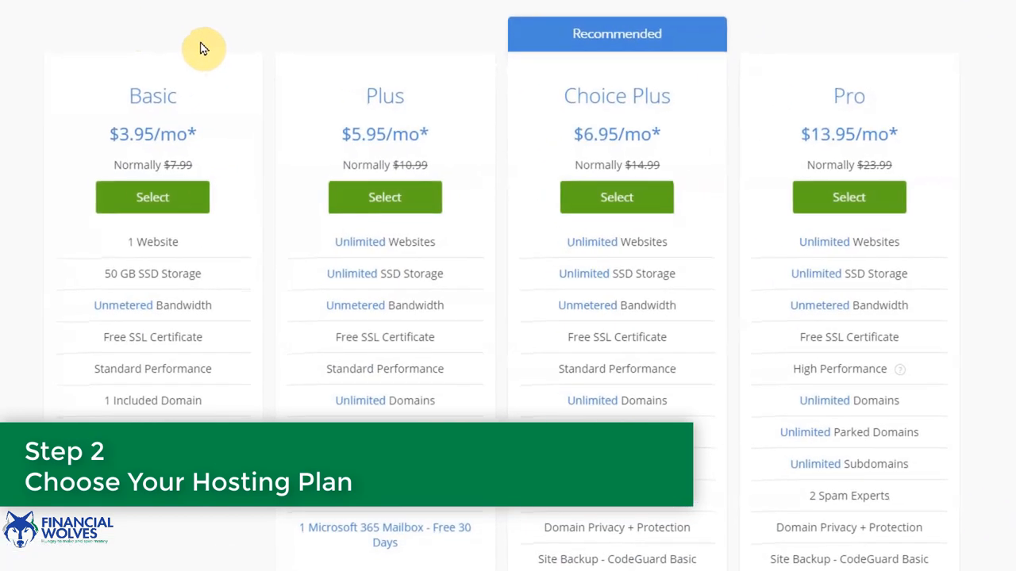
scroll(down, 3)
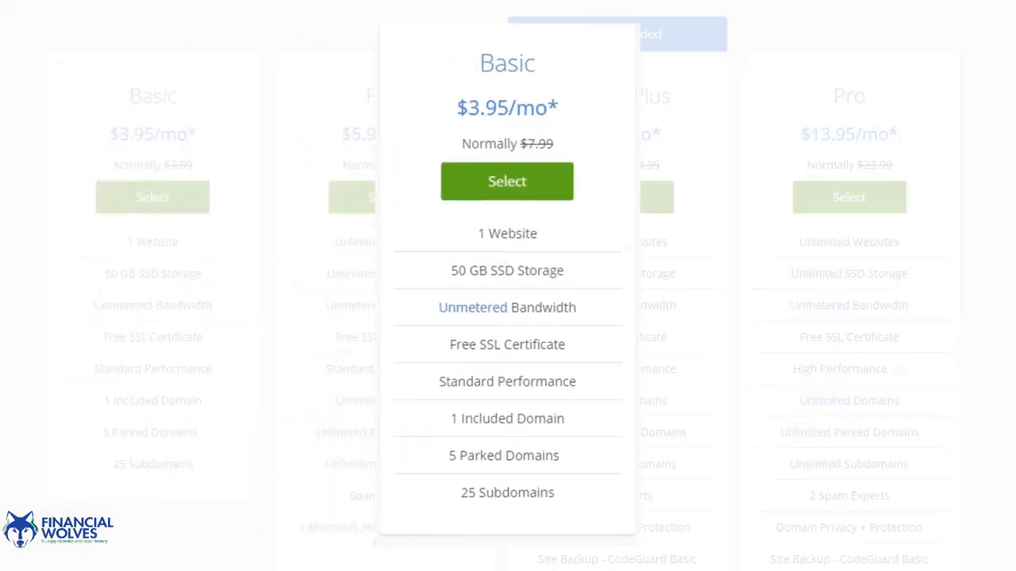
mouse_move(463, 298)
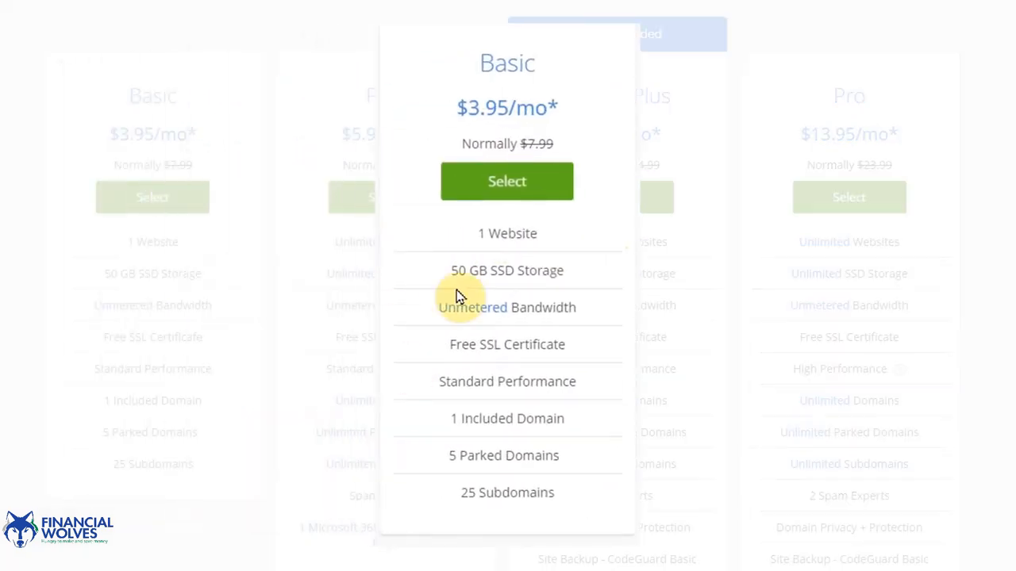
mouse_move(539, 436)
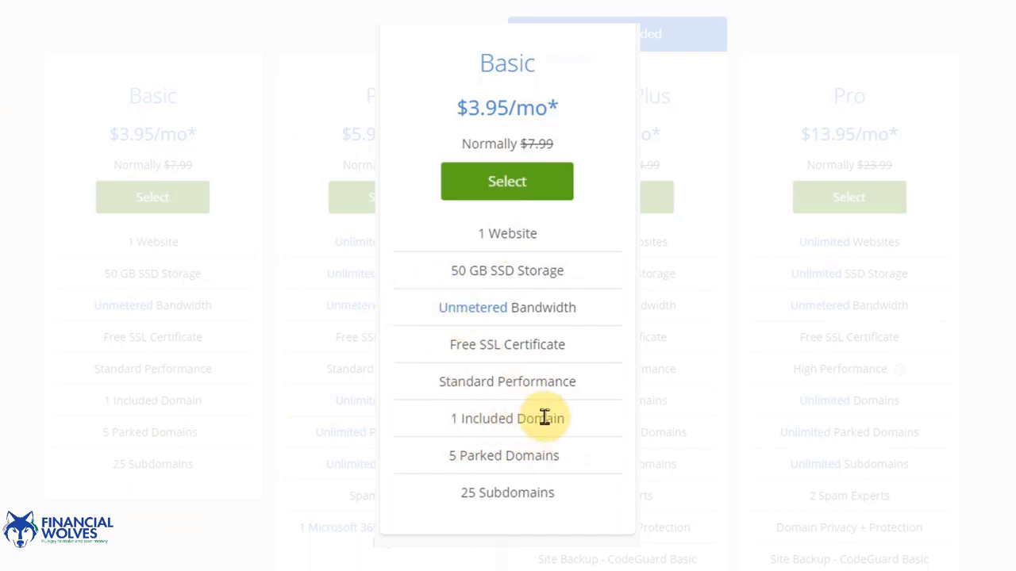
mouse_move(575, 429)
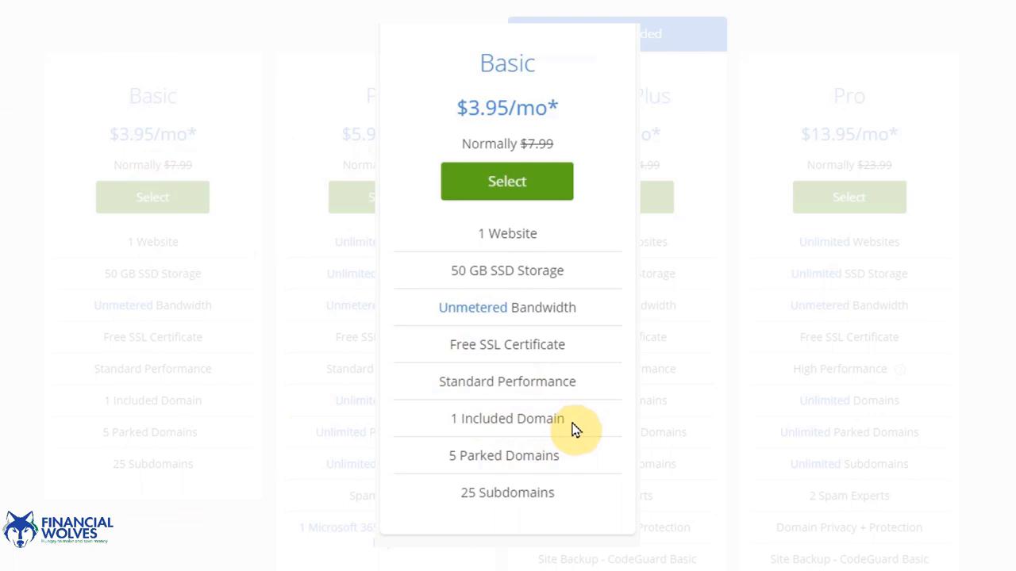
mouse_move(563, 442)
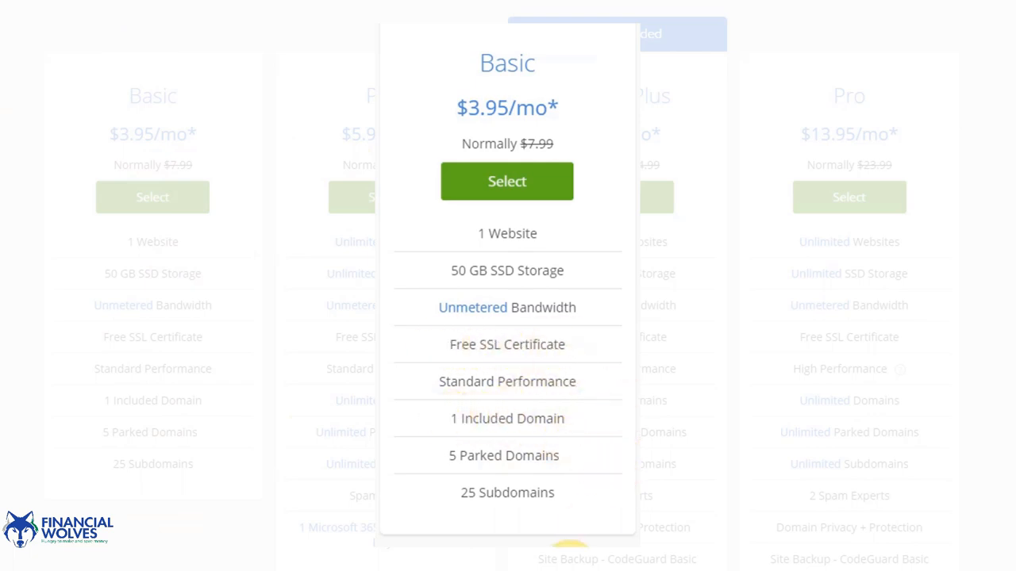
mouse_move(579, 459)
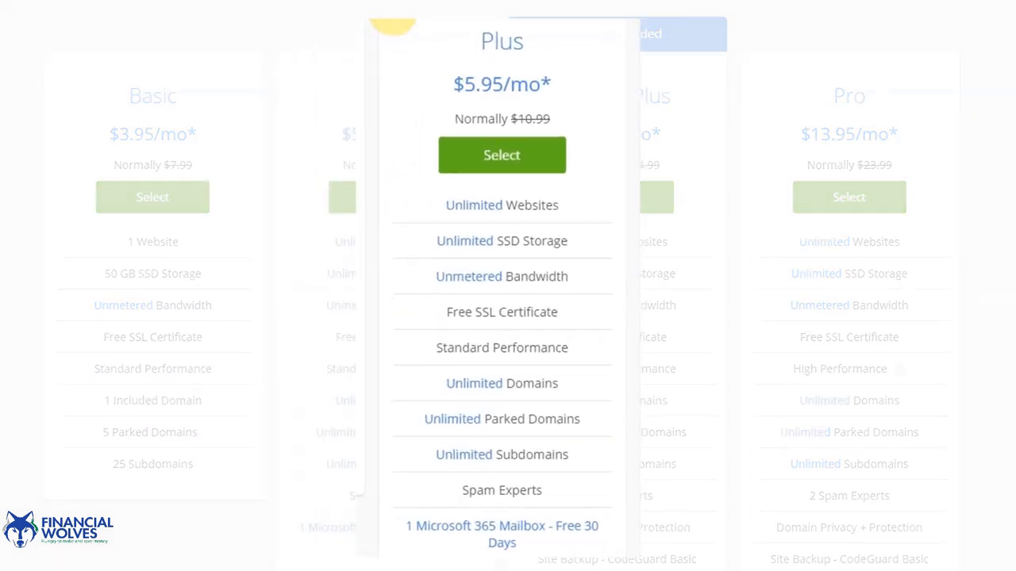
double_click(482, 202)
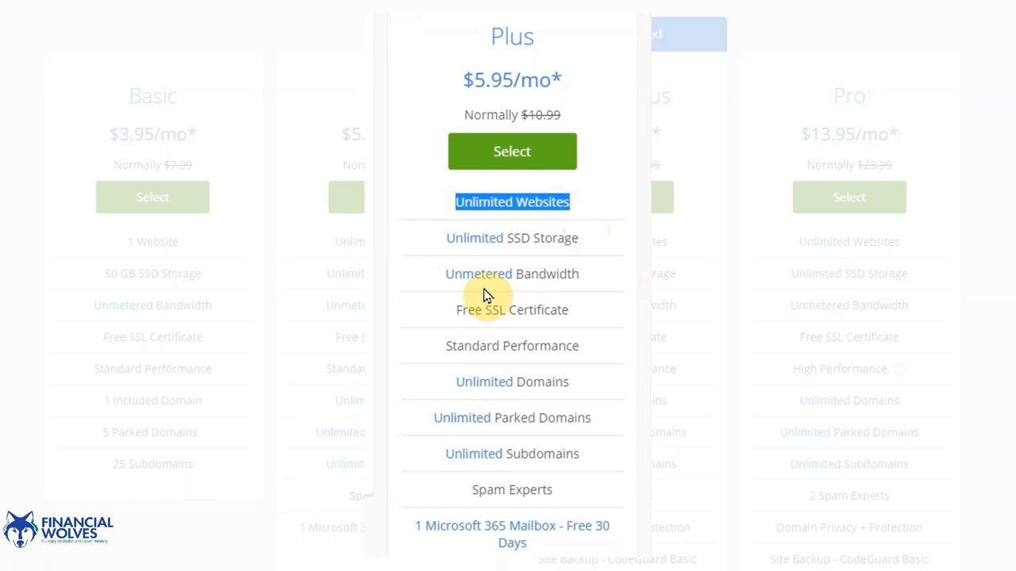
mouse_move(647, 256)
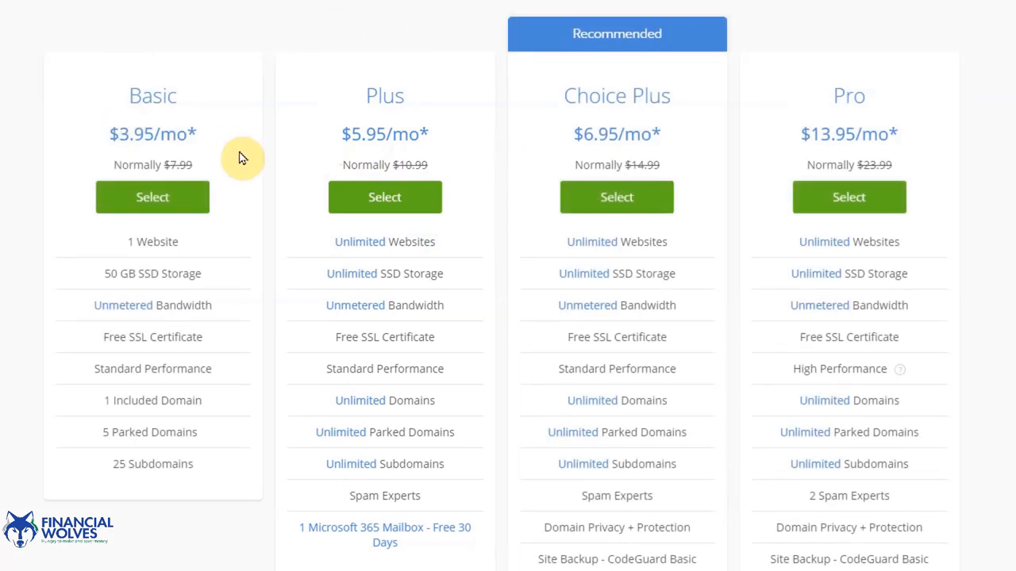
mouse_move(105, 127)
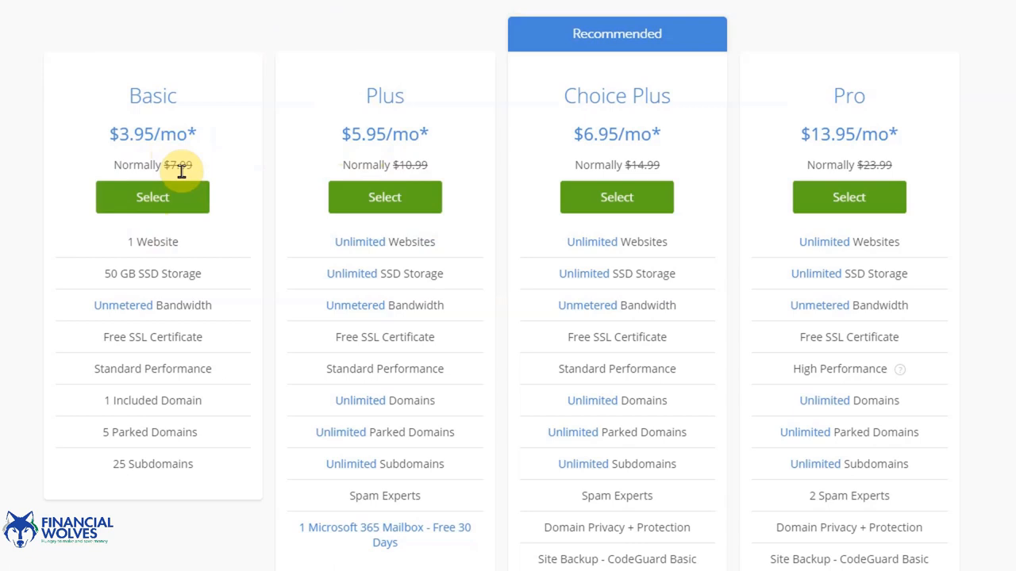
mouse_move(175, 197)
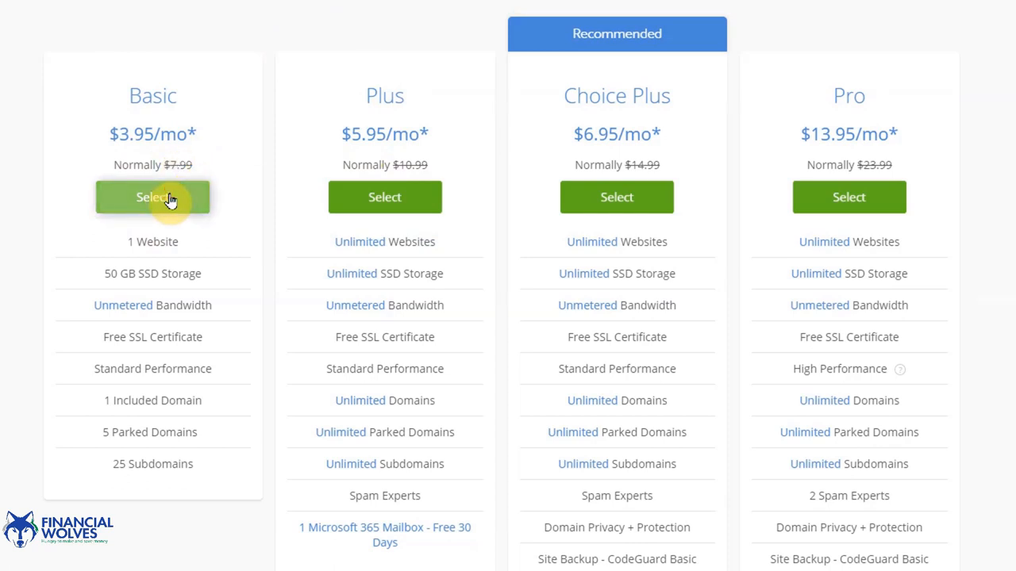
click(152, 196)
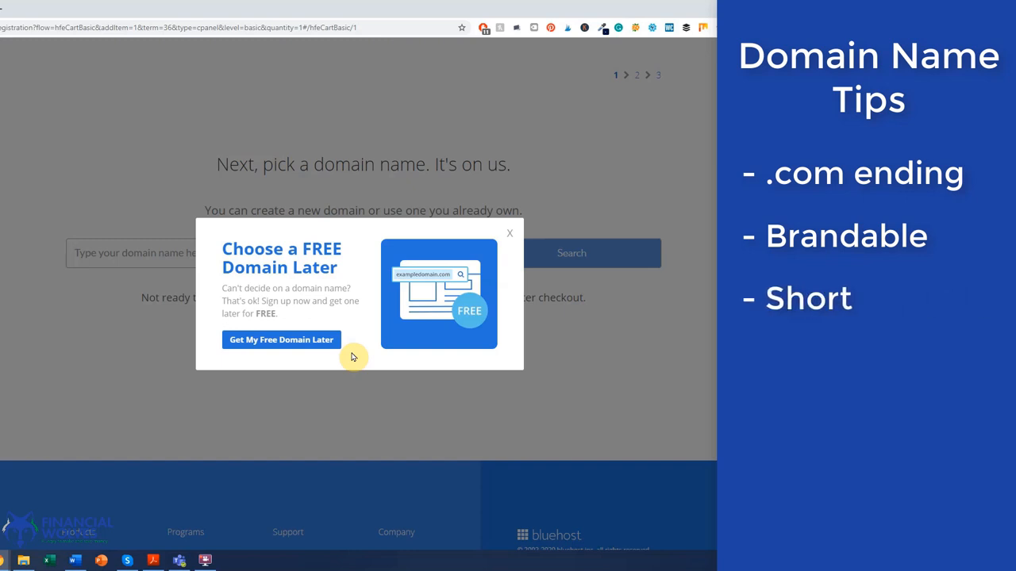
Dismiss the free-domain offer, enter mysuperawesomenichwebsite.com as the domain, and skip choosing one for now.
click(135, 253)
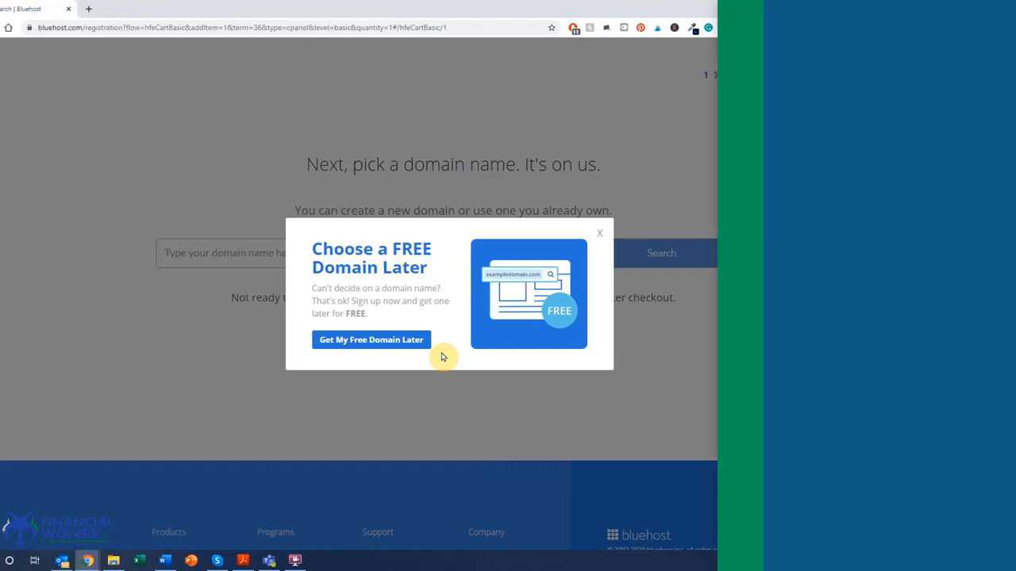
click(600, 232)
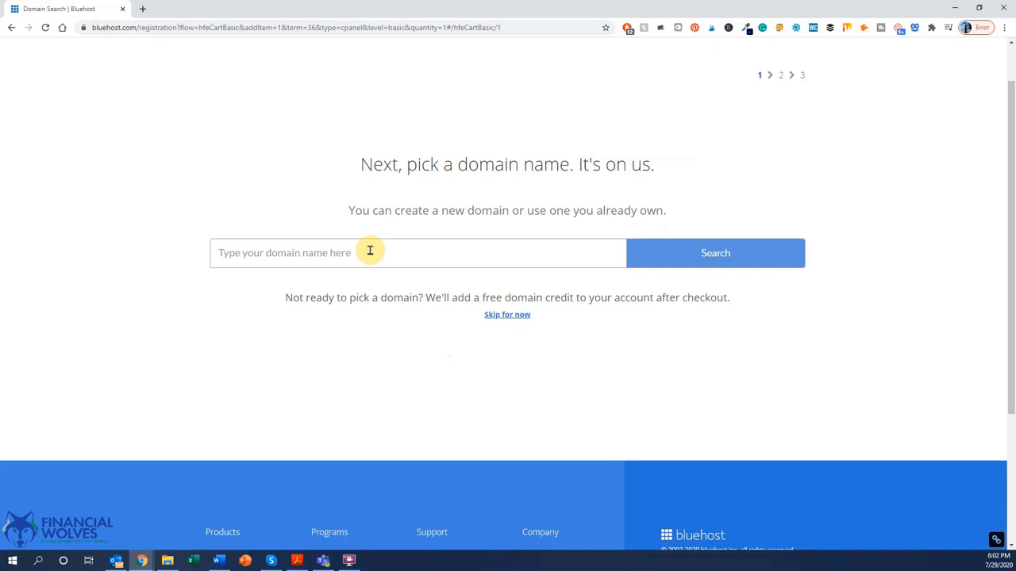
text(mysuperawesome)
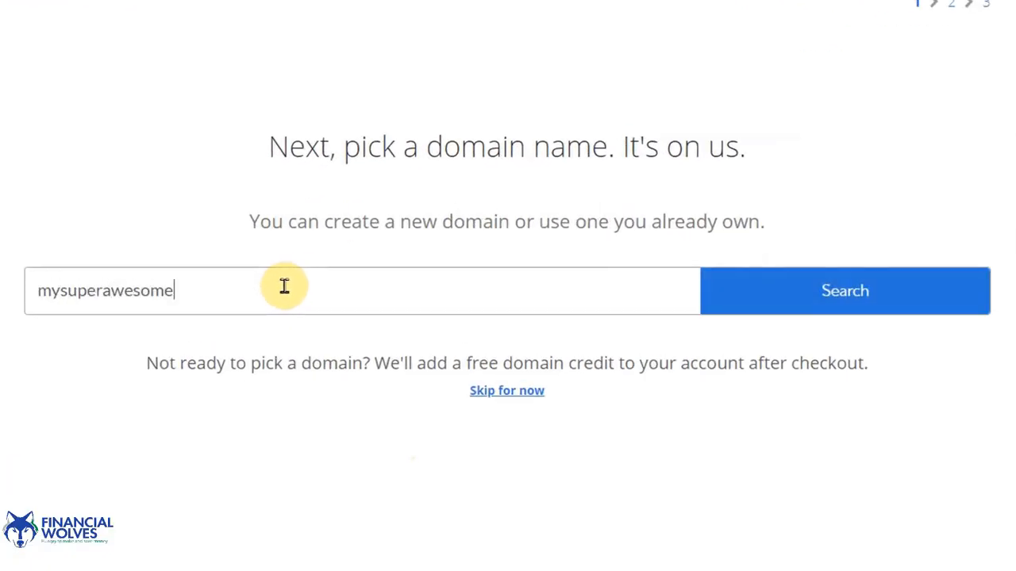
text(ich)
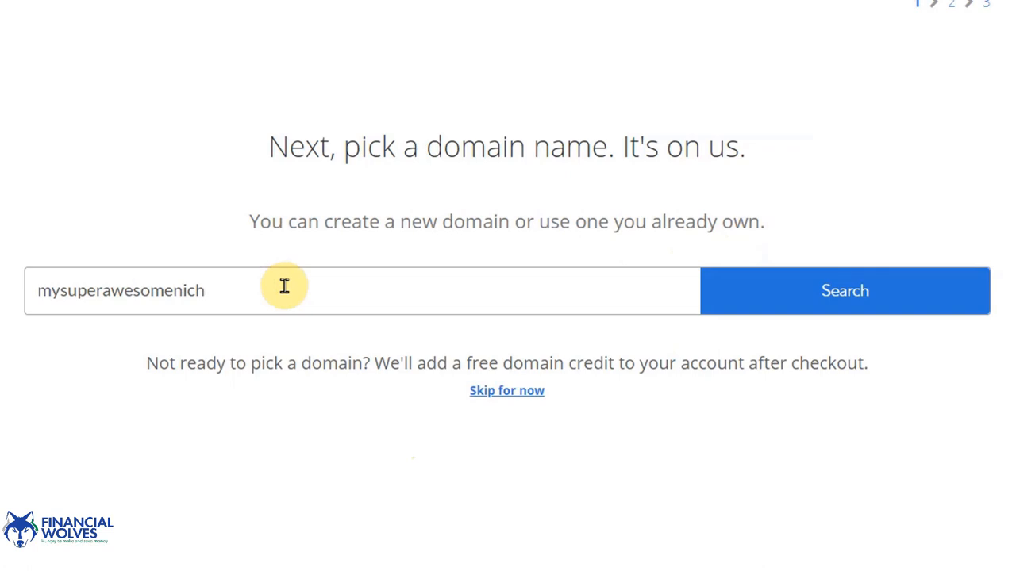
text(website.com)
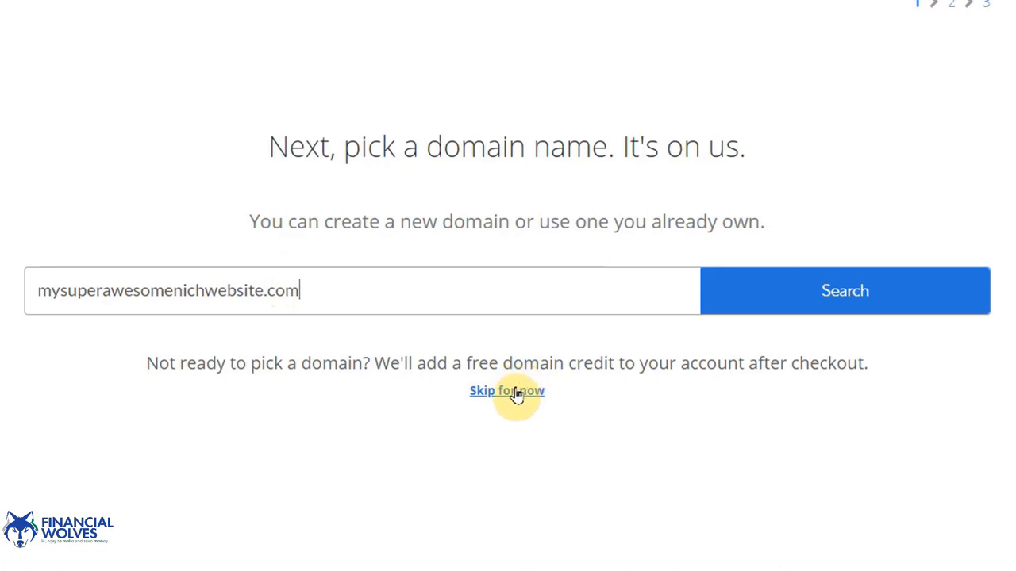
click(507, 391)
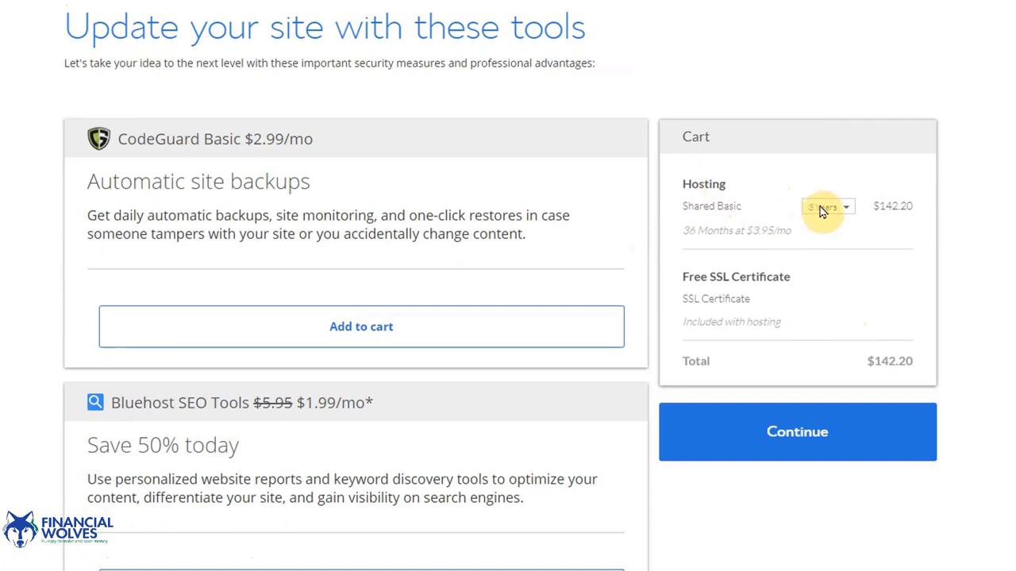
Compare the Basic hosting price on the 1-year and 3-year terms in the cart.
scroll(down, 3)
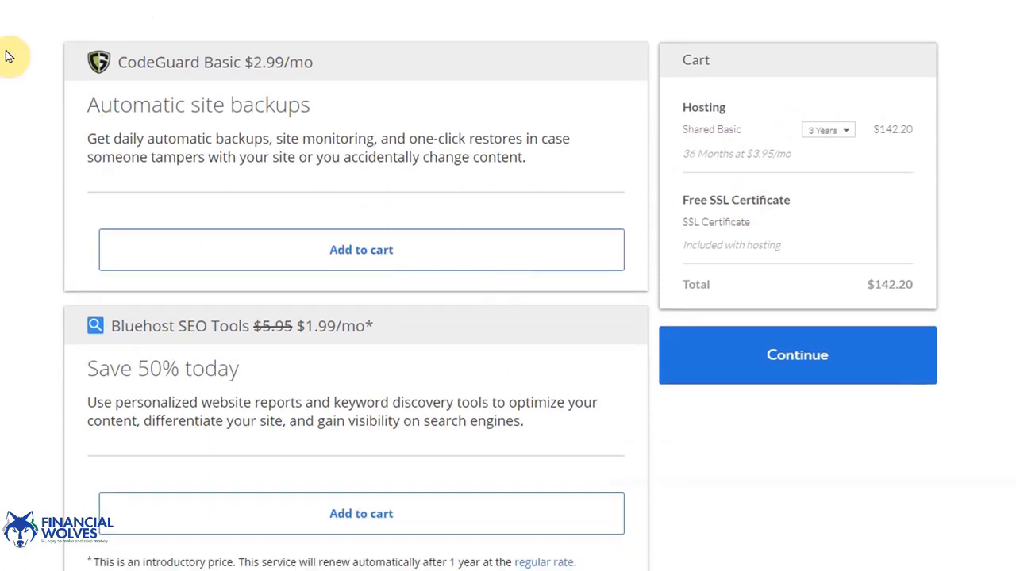
mouse_move(443, 248)
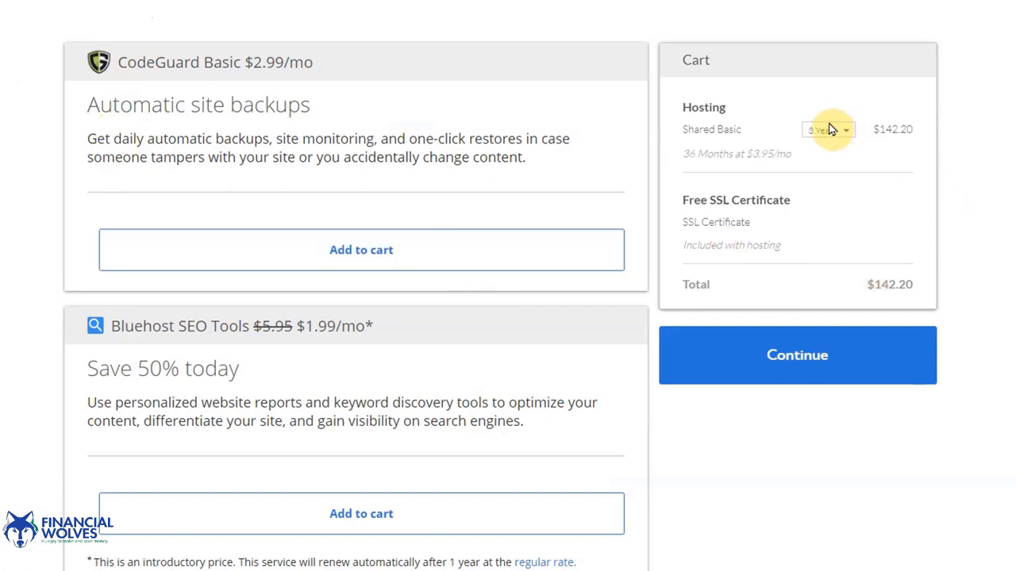
click(829, 130)
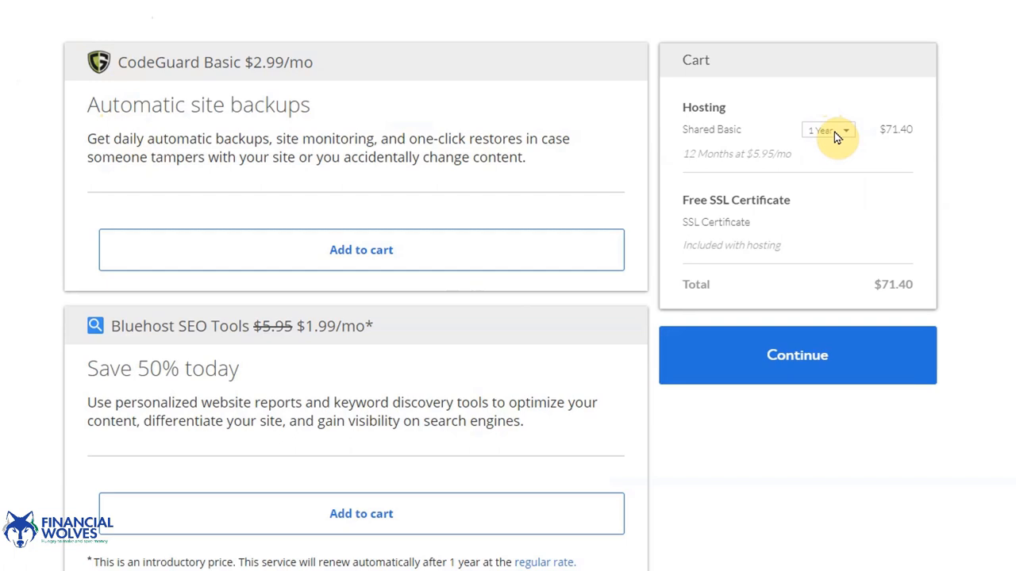
click(829, 130)
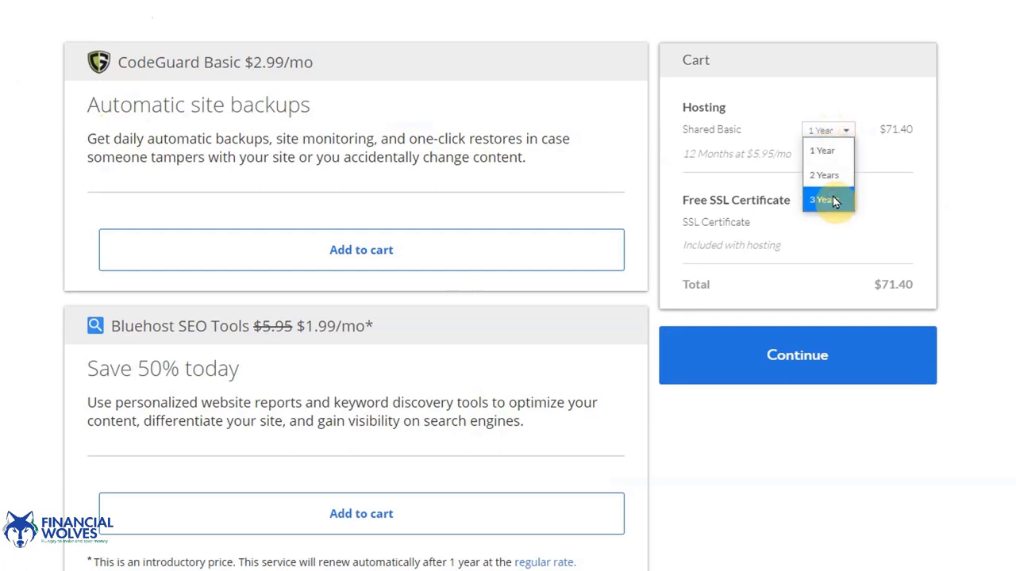
click(824, 200)
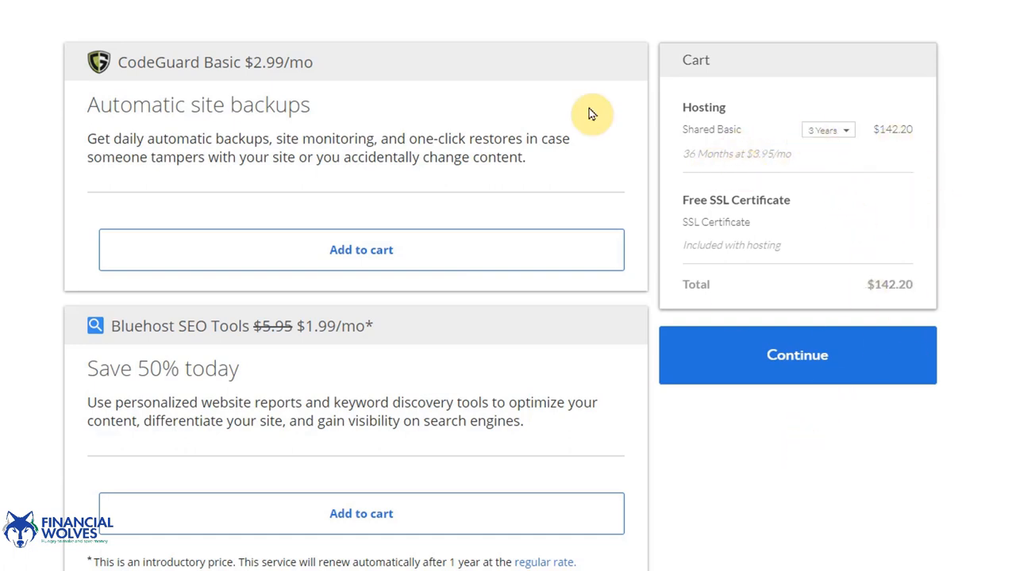
mouse_move(952, 397)
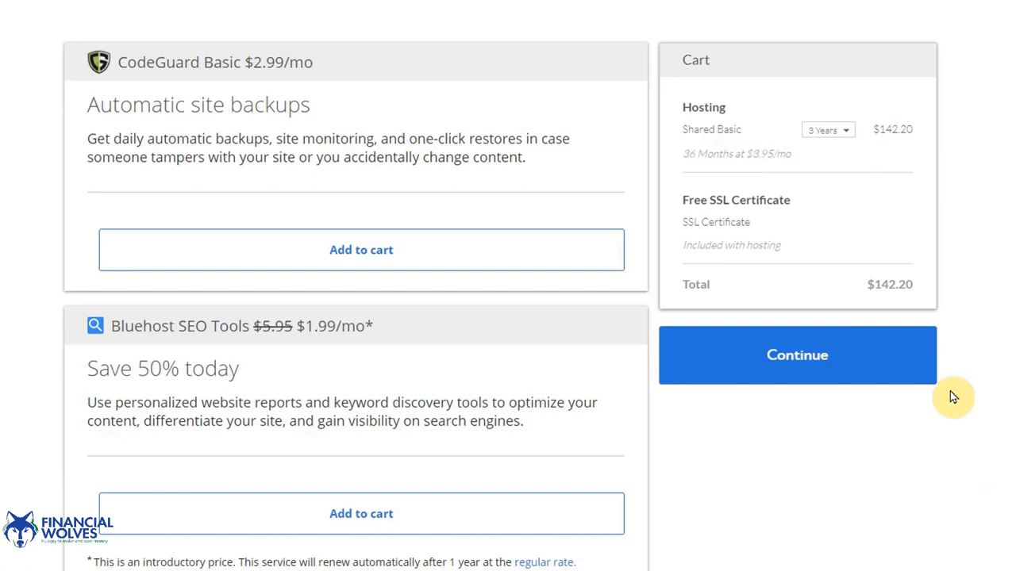
mouse_move(835, 133)
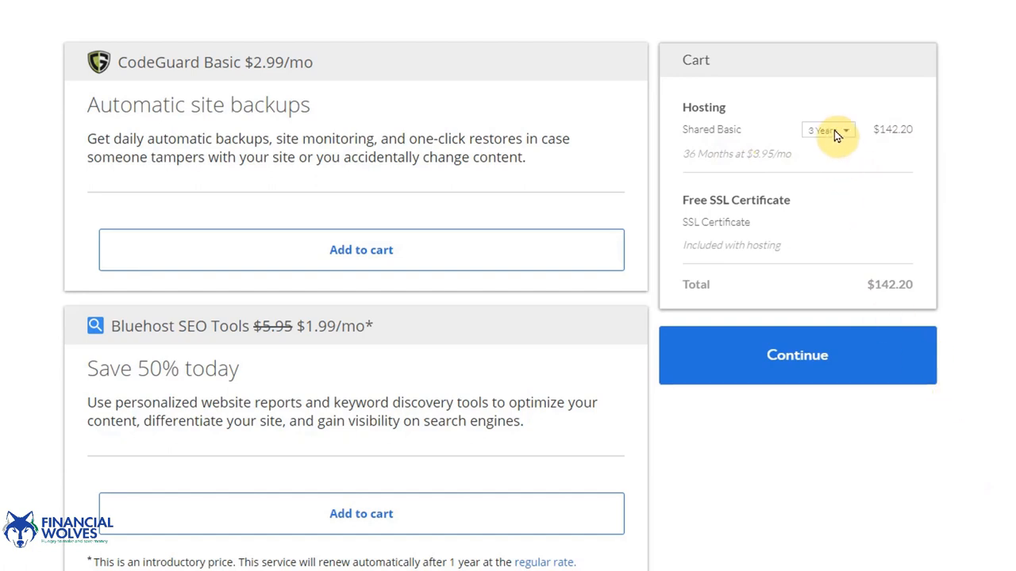
click(828, 131)
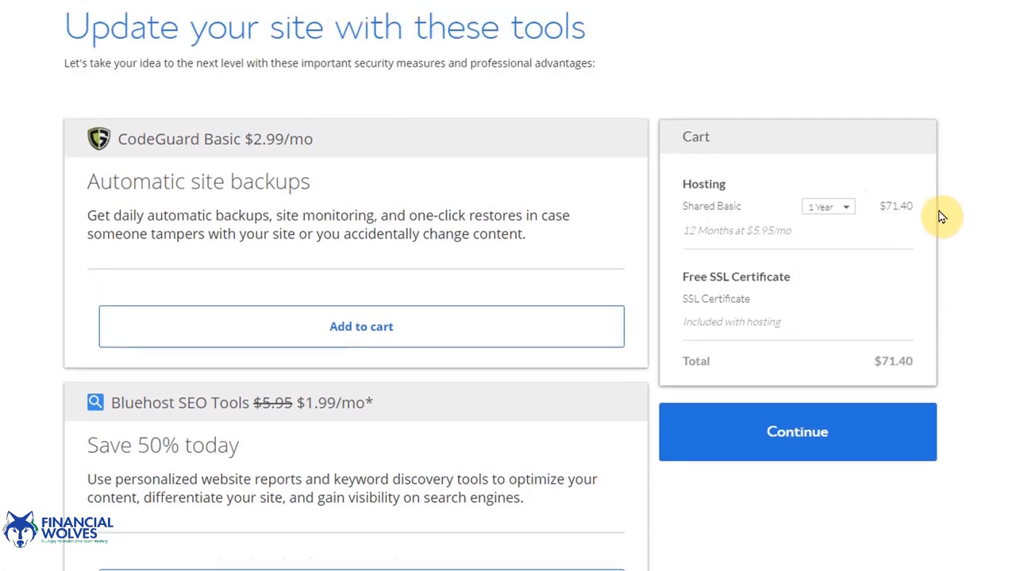
mouse_move(924, 210)
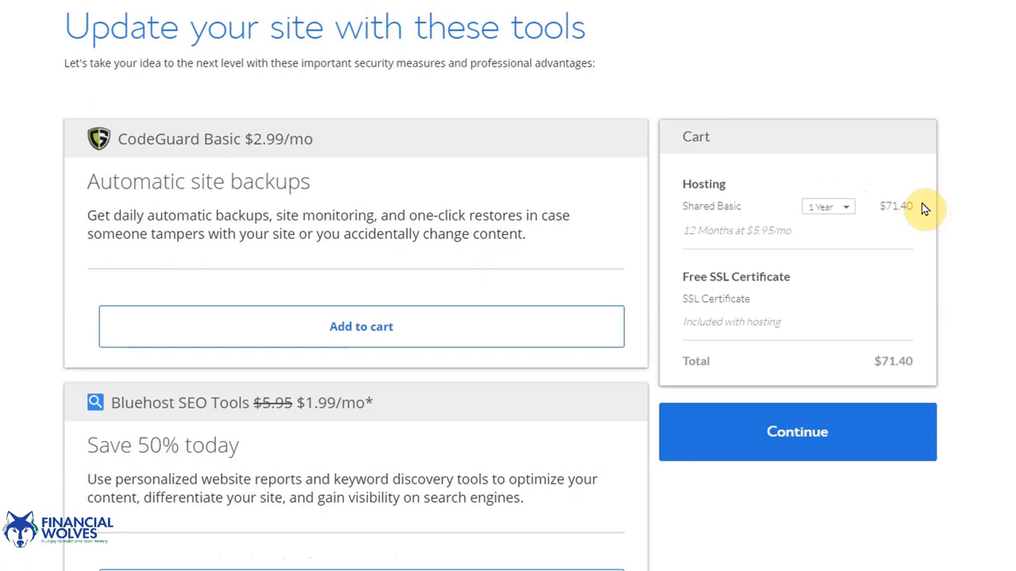
Keep the 3-year term at $142.20 and continue from the cart to checkout.
scroll(down, 3)
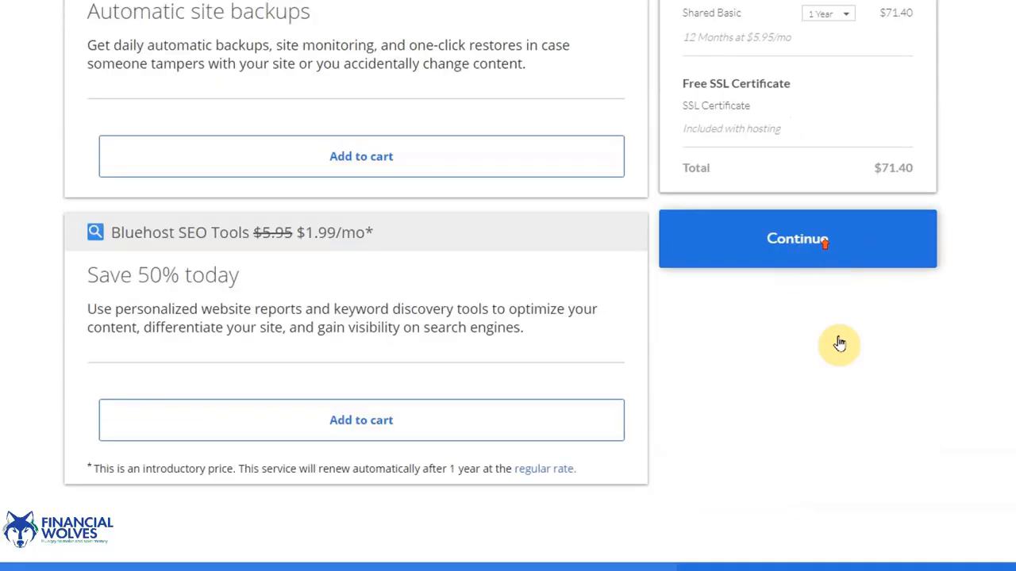
click(829, 54)
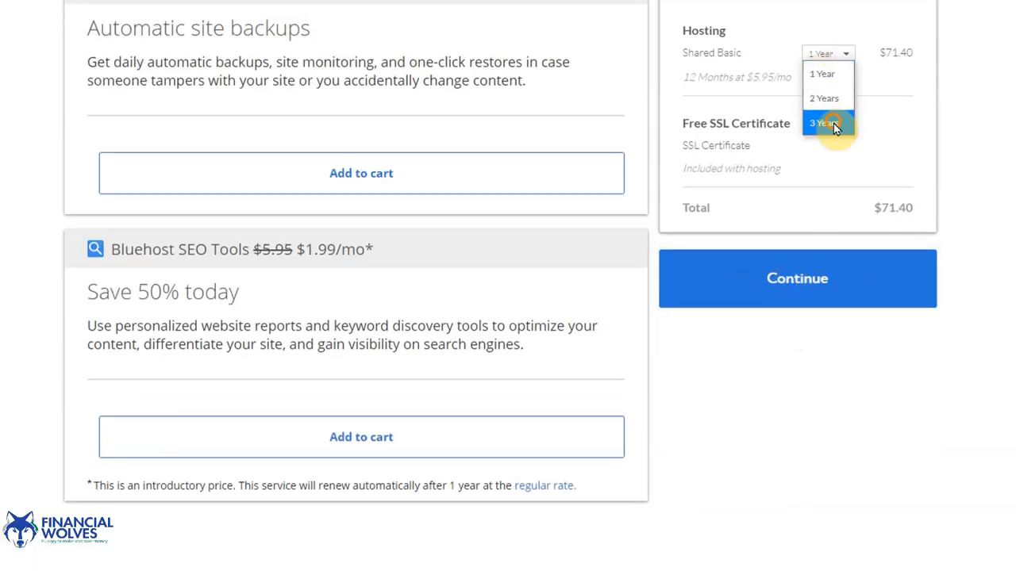
click(825, 124)
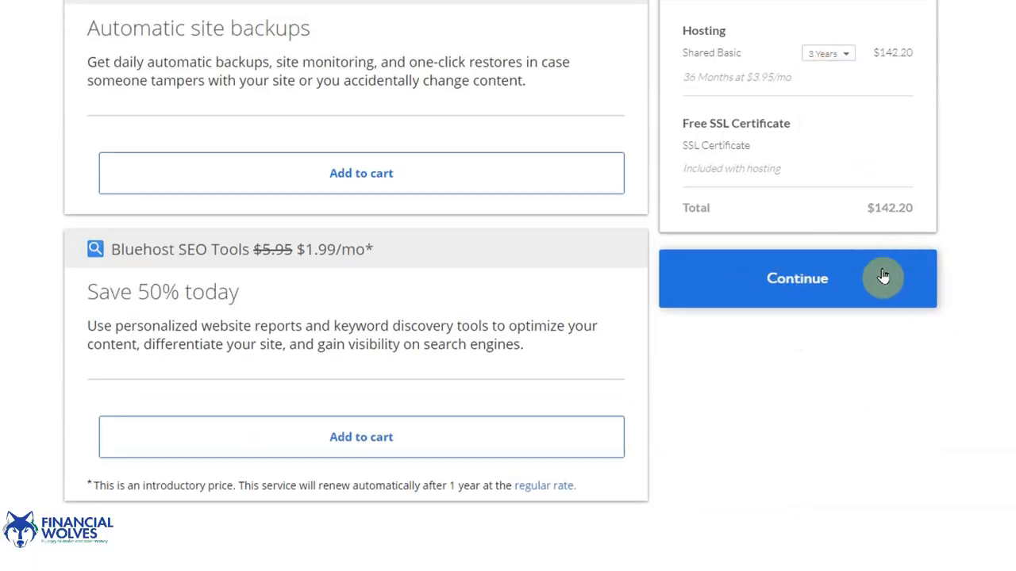
mouse_move(870, 283)
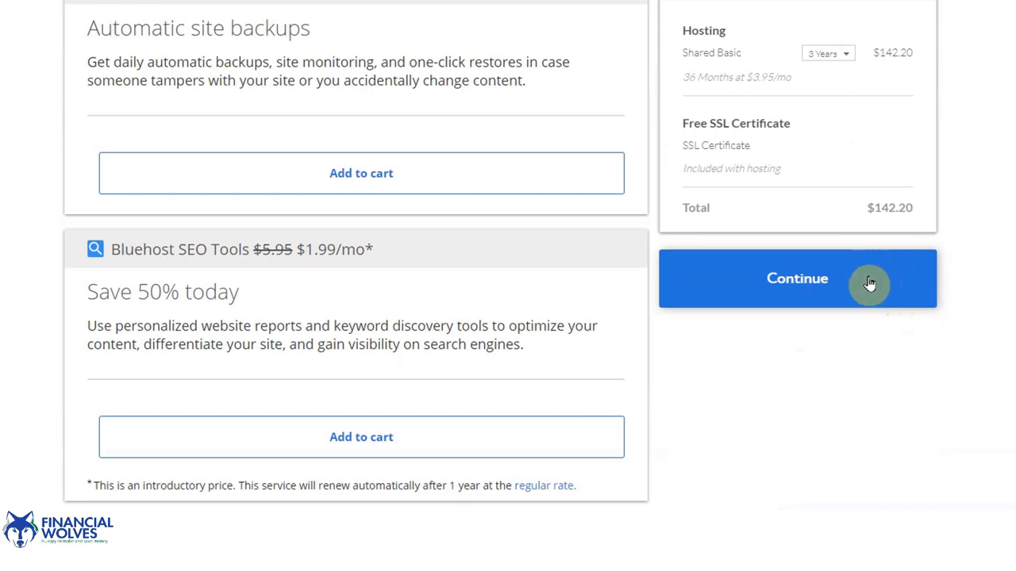
click(796, 279)
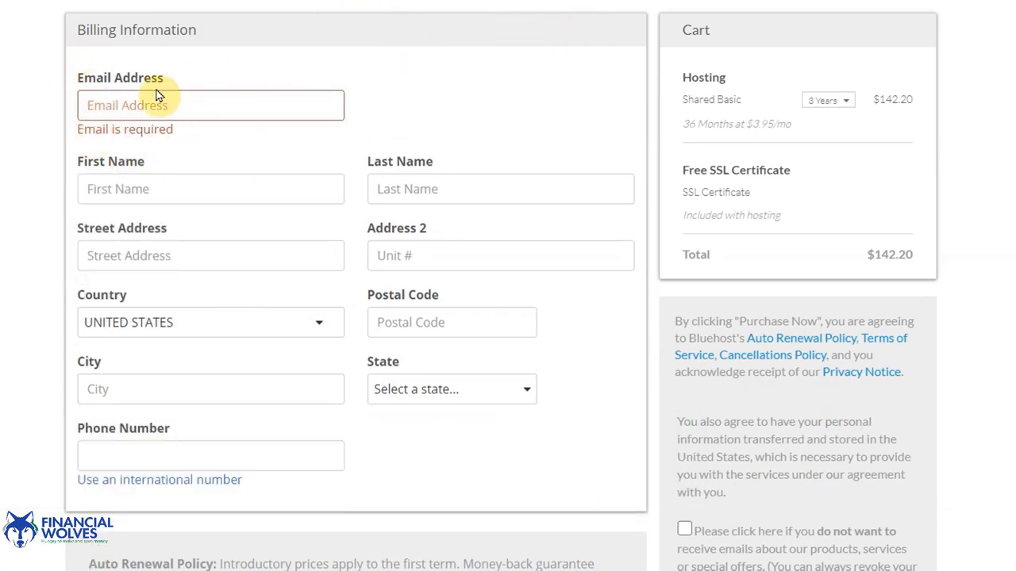
Fill in the billing form, choose PayPal as payment, and submit the $142.20 hosting purchase.
scroll(down, 3)
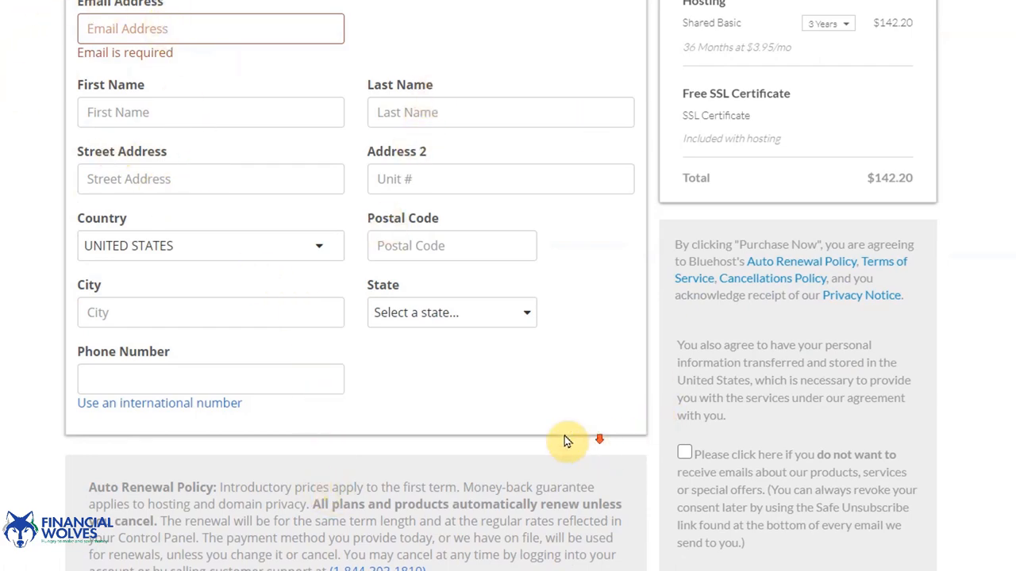
scroll(down, 3)
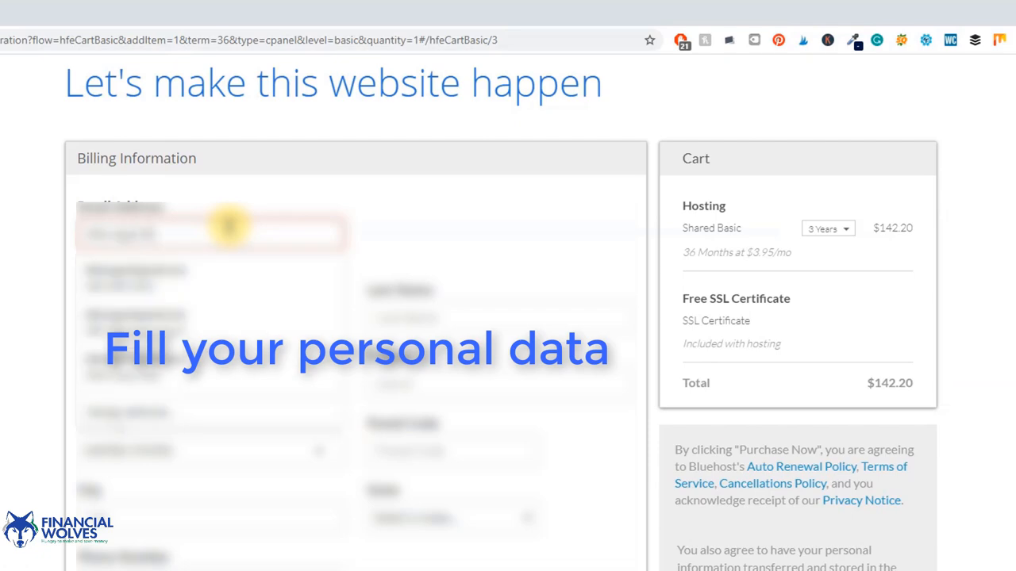
scroll(down, 3)
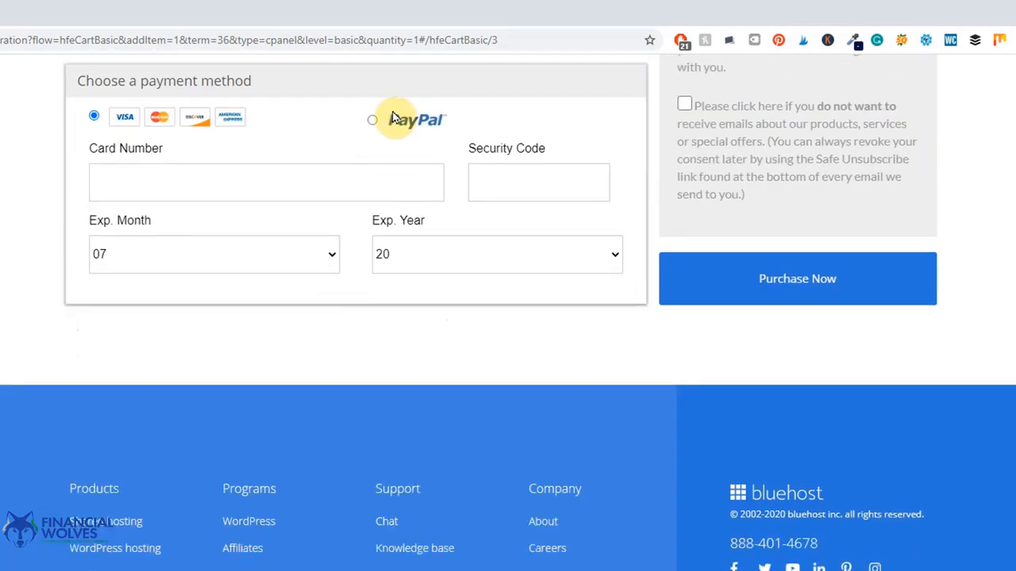
click(371, 119)
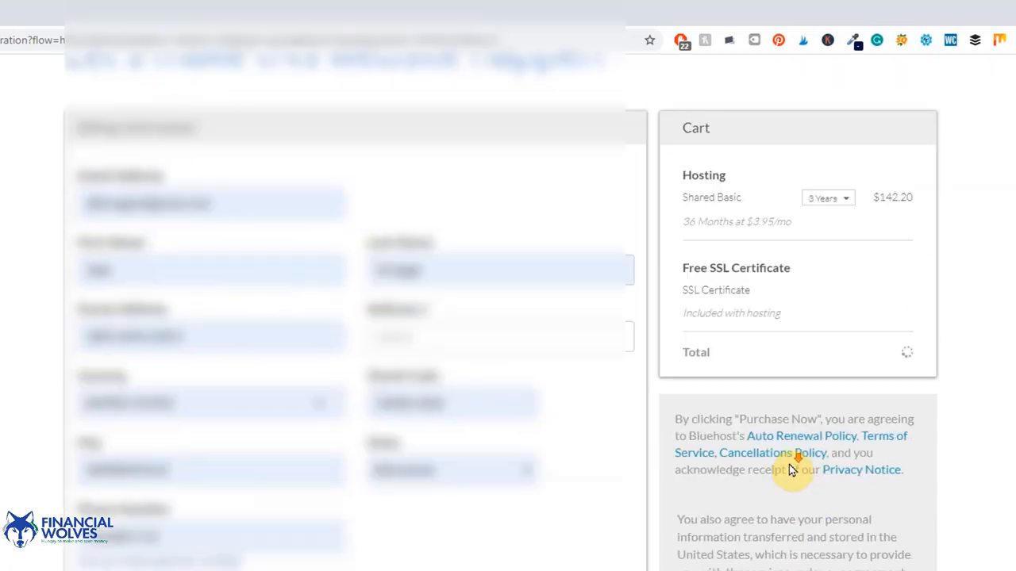
scroll(down, 3)
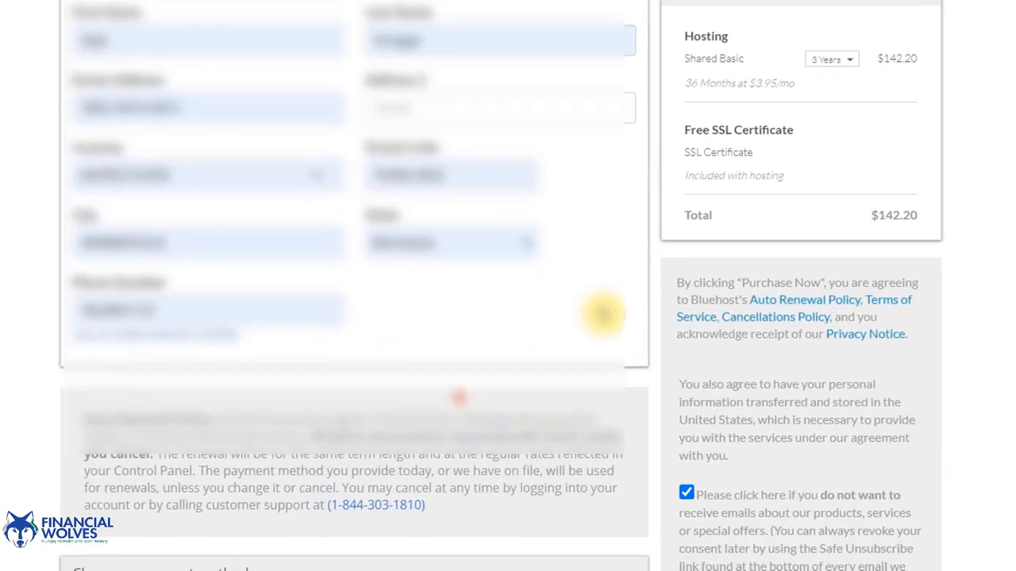
scroll(down, 3)
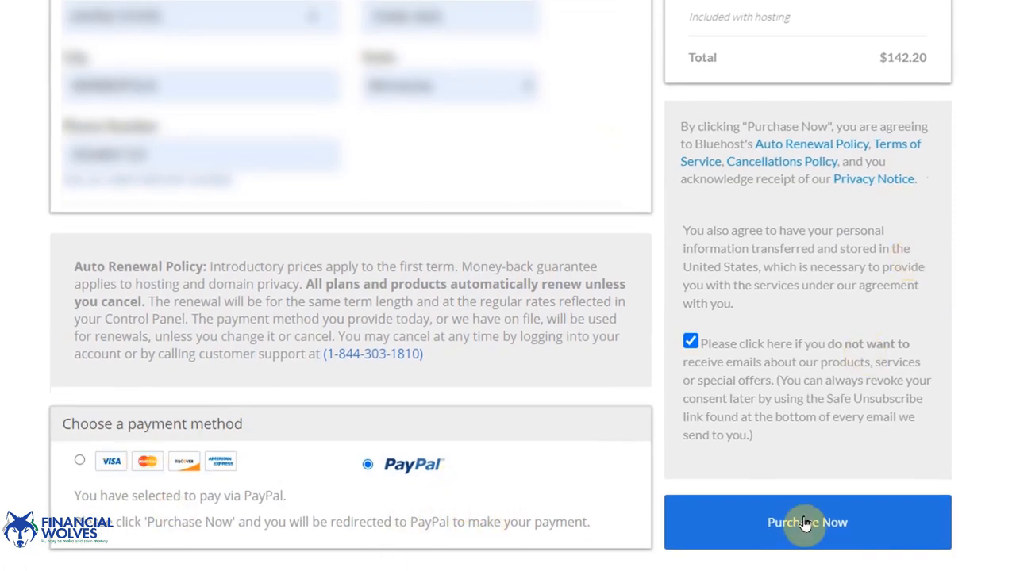
click(806, 522)
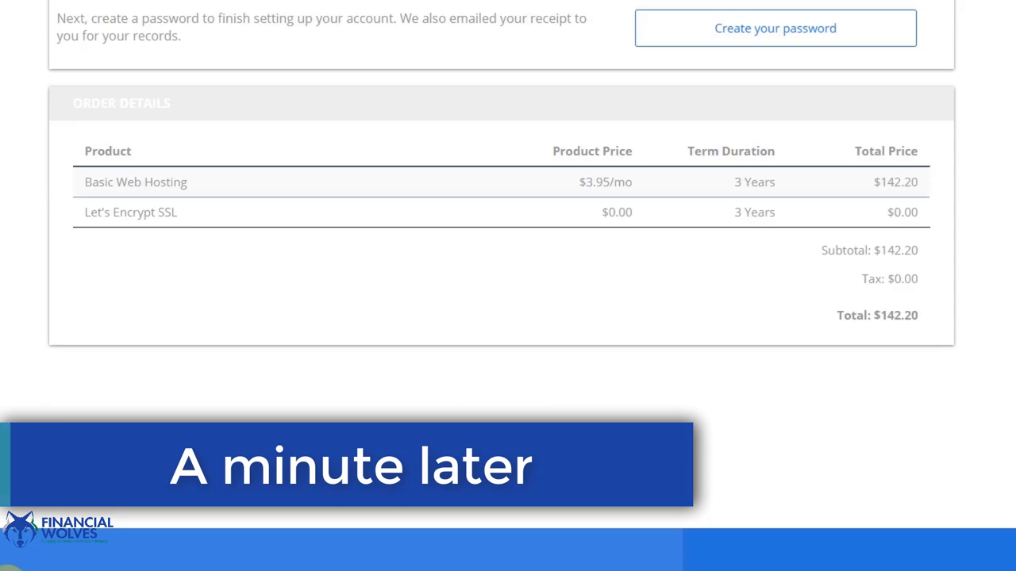
Create the password for the new Bluehost hosting account.
click(775, 28)
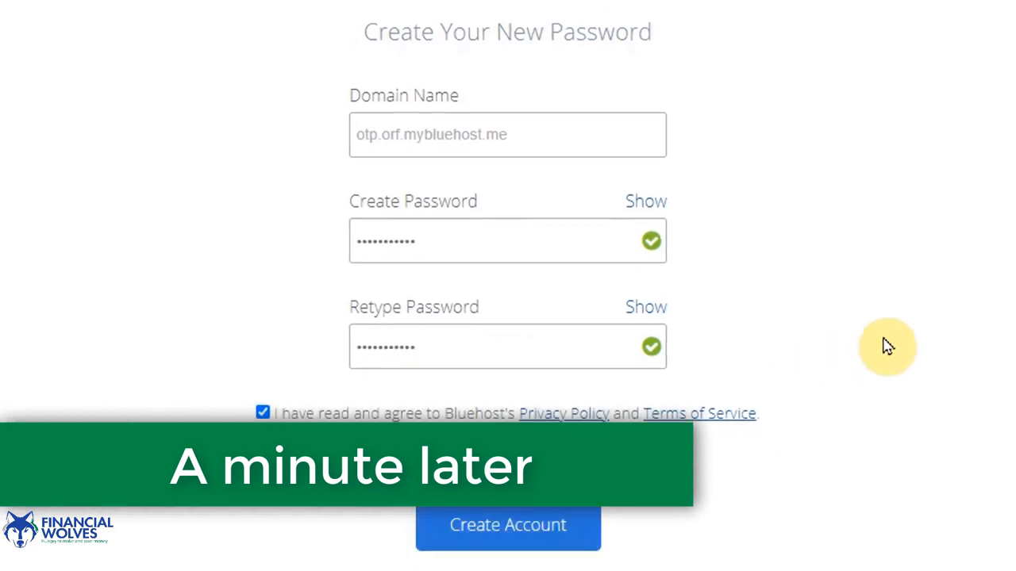
click(508, 524)
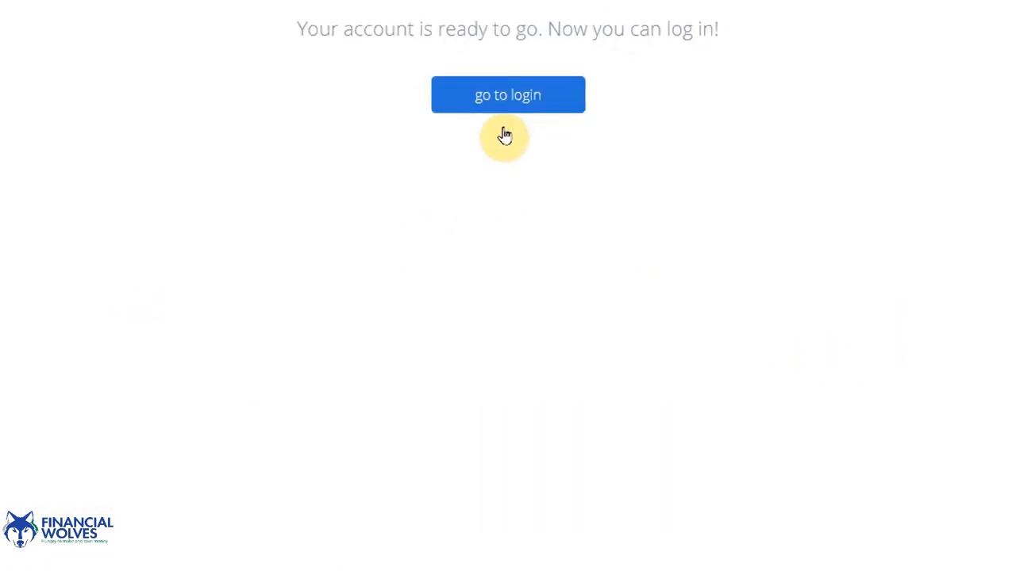
Log in to the hosting account with the domain name and password.
click(508, 96)
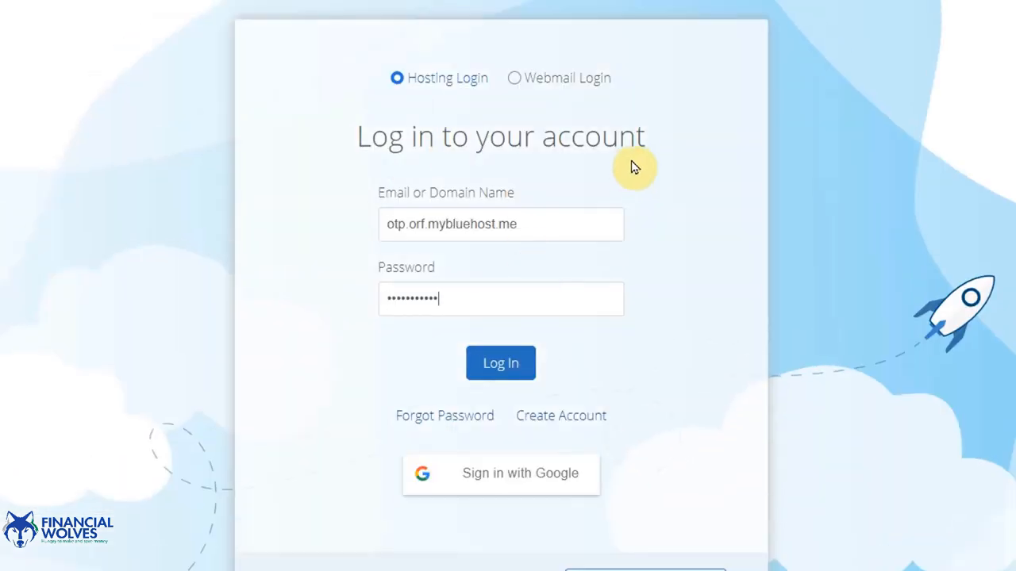
click(500, 362)
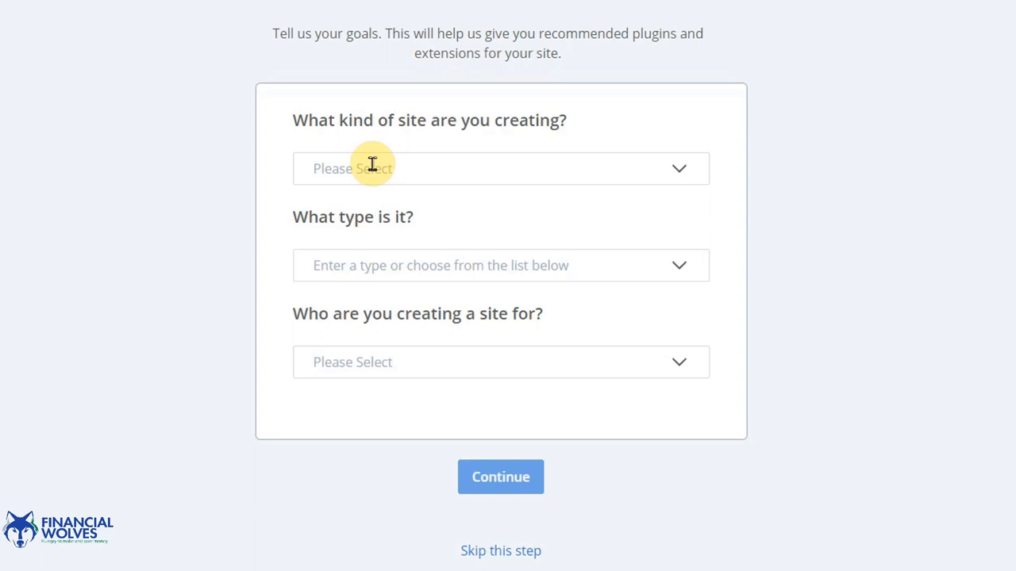
Answer the goals questionnaire as a Blog, Personal, for Myself, and continue to step 2.
click(500, 168)
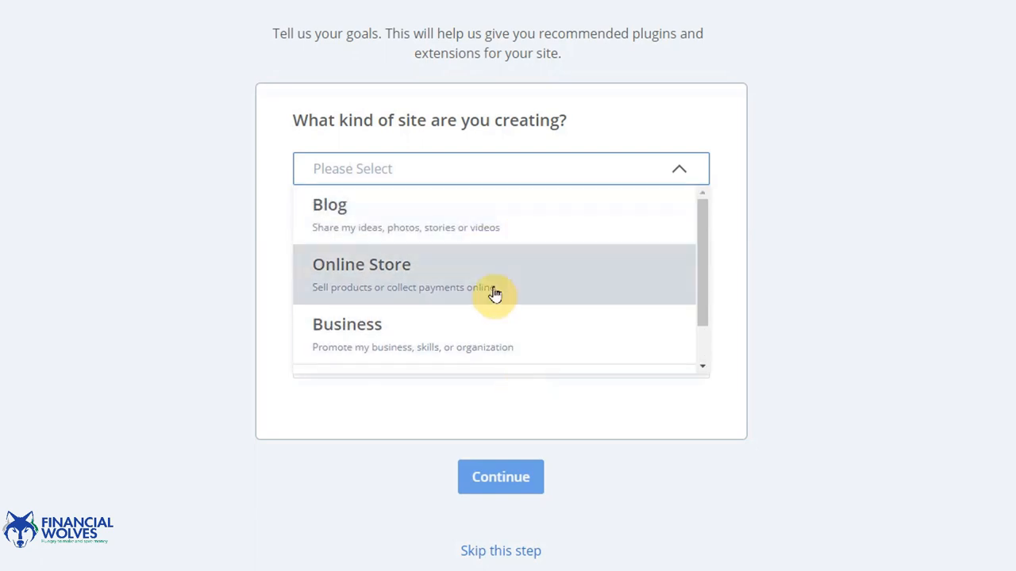
mouse_move(464, 222)
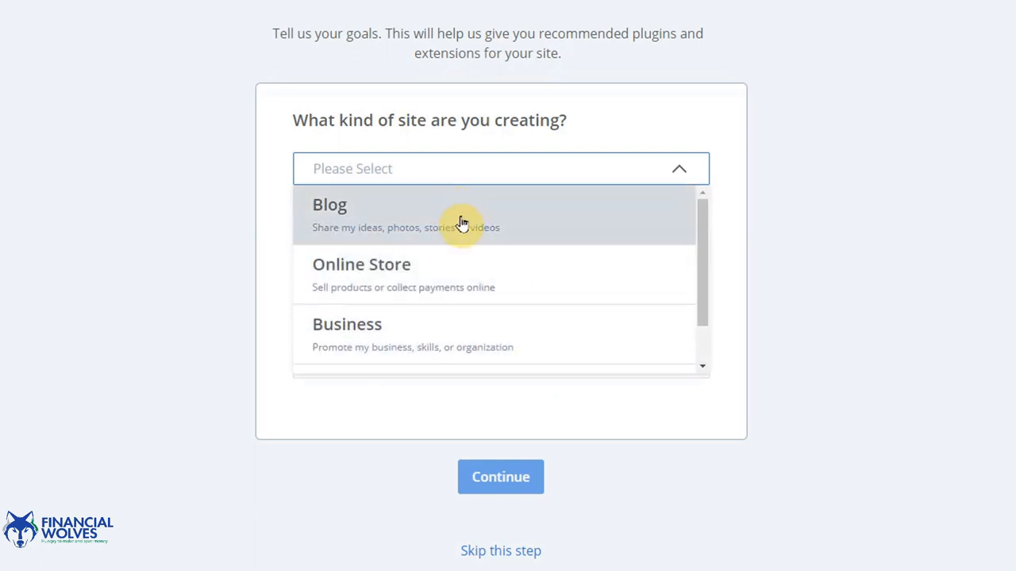
click(330, 205)
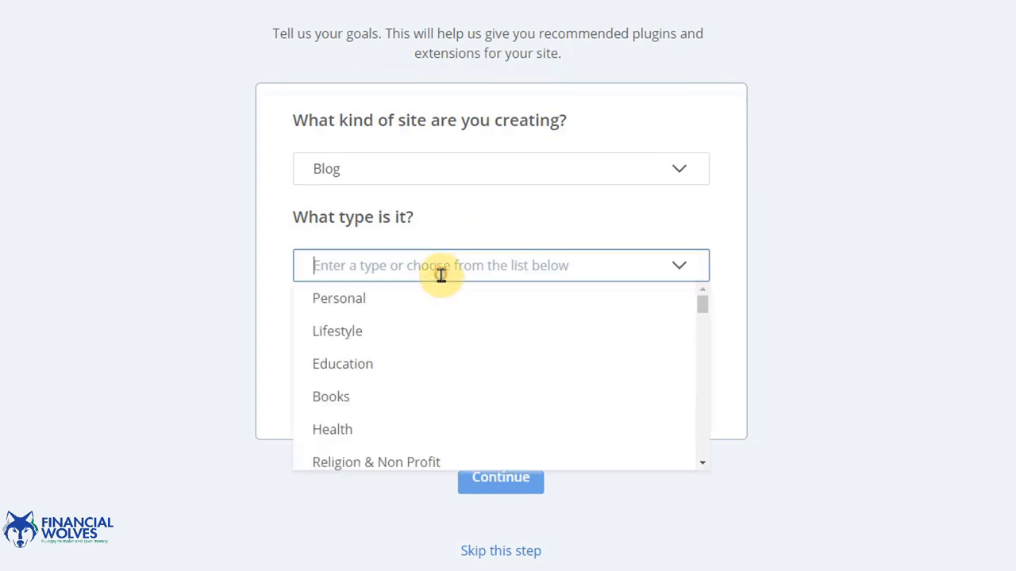
mouse_move(427, 348)
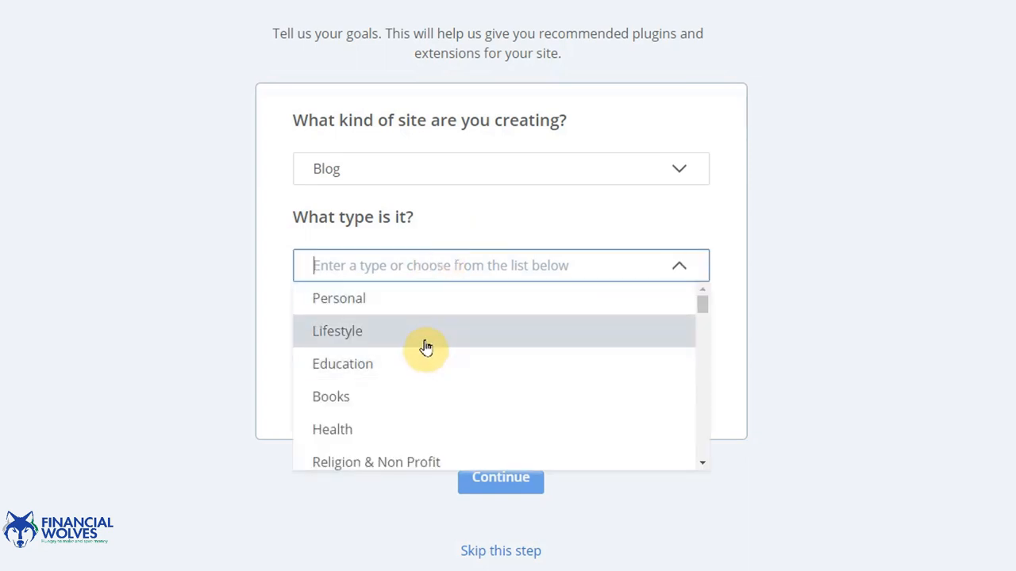
click(339, 299)
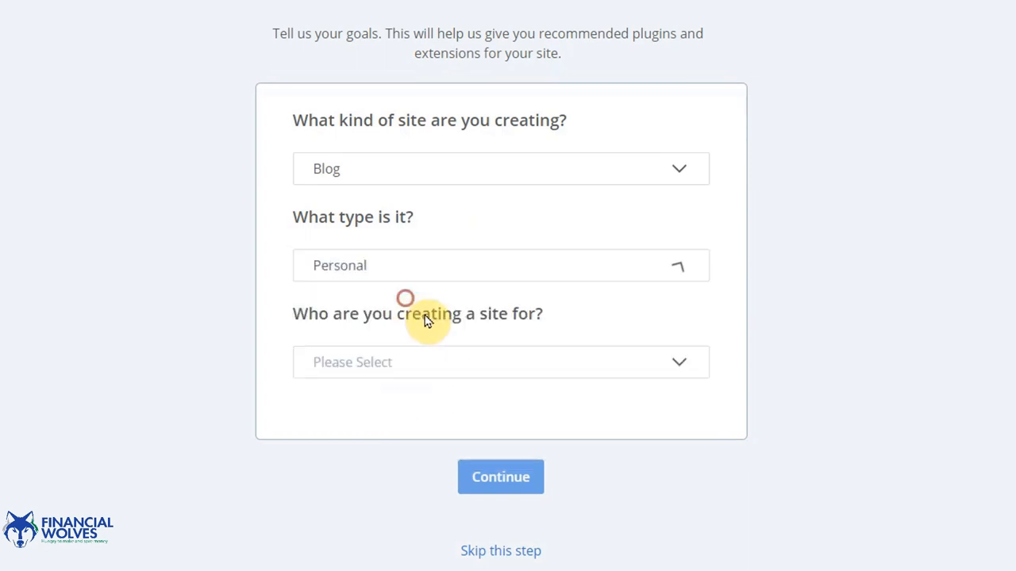
click(500, 362)
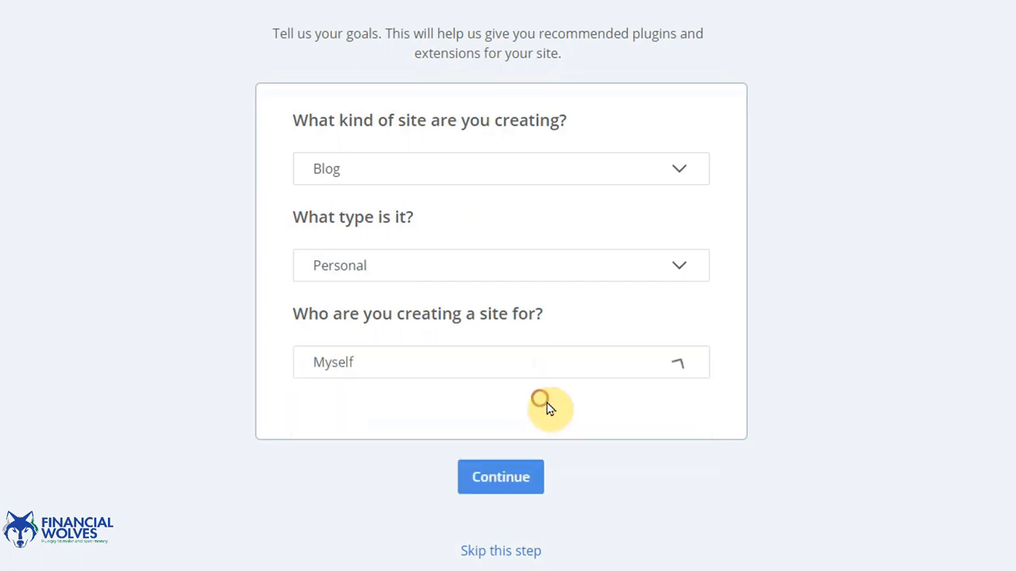
click(499, 476)
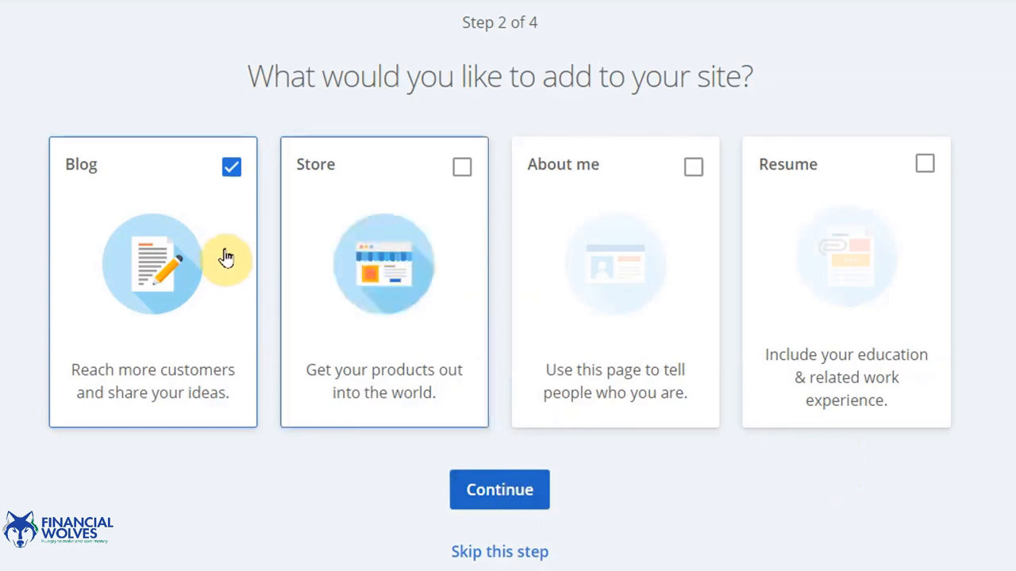
Keep the blog addition, name the site MySuperCoolNicheWebsite with tagline The Best Website Ever, and continue.
click(498, 489)
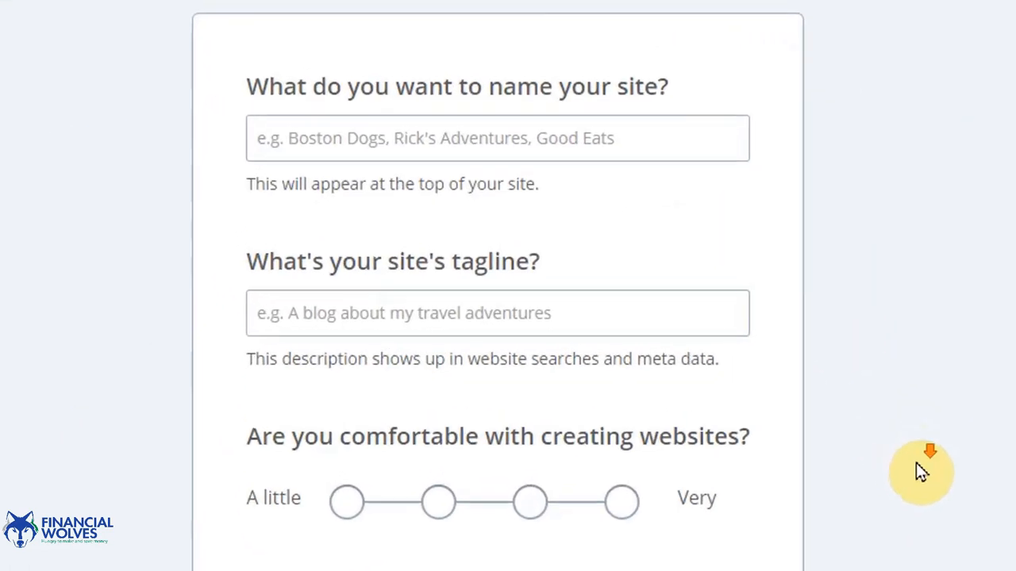
text(My)
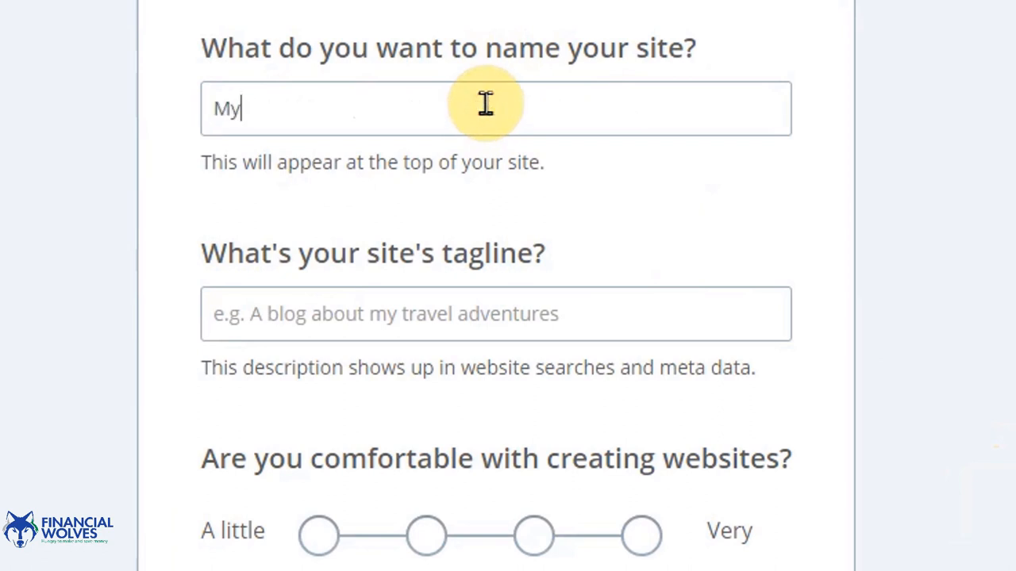
text(SuperCo)
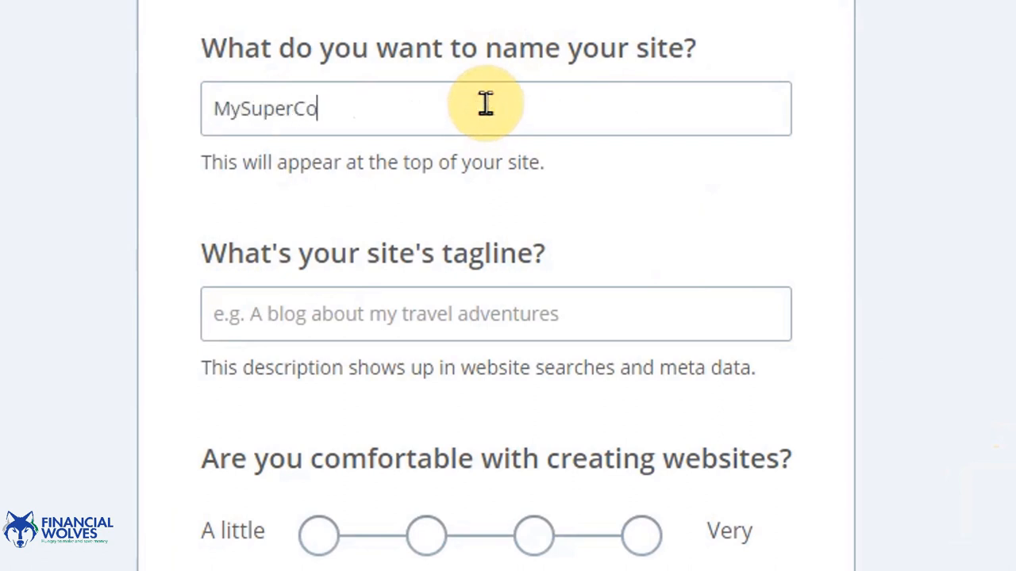
text(olNicheWeb)
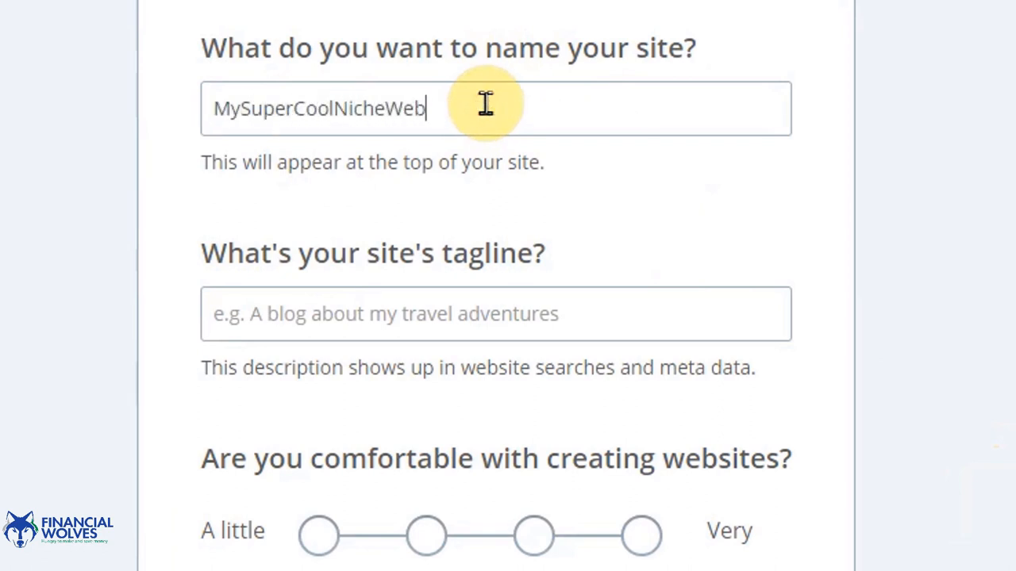
text(site)
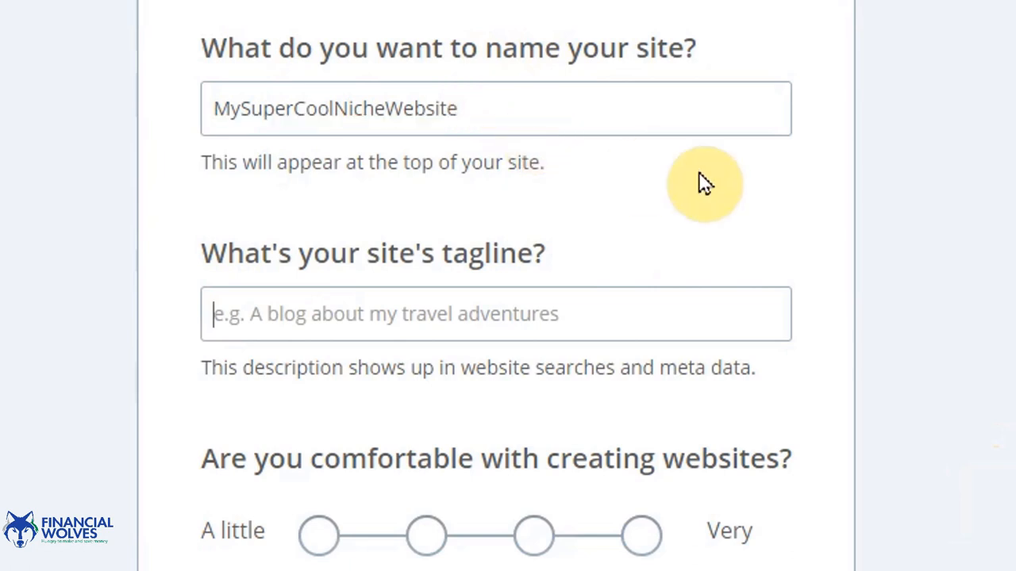
text(The Best Website Ever)
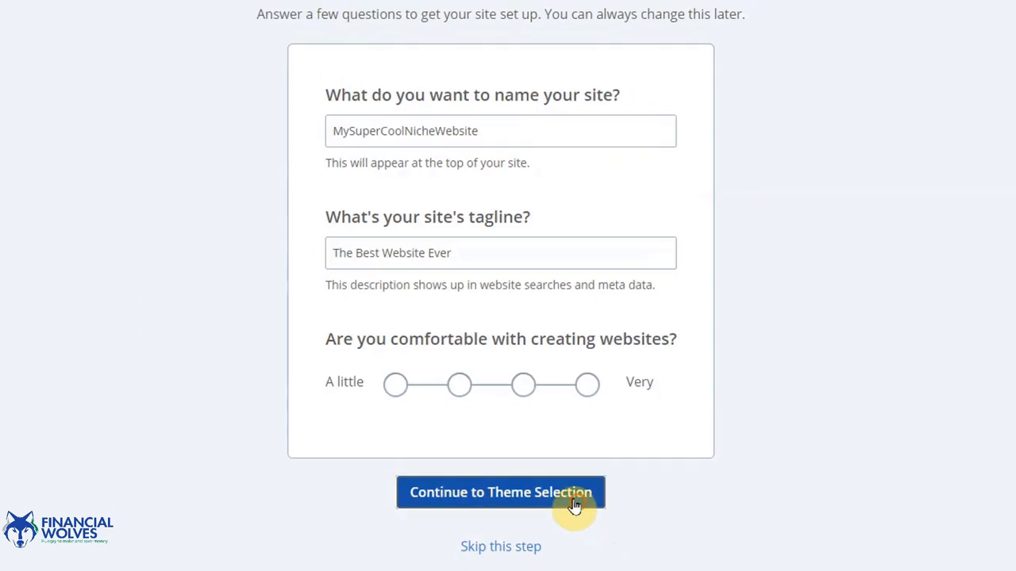
click(501, 492)
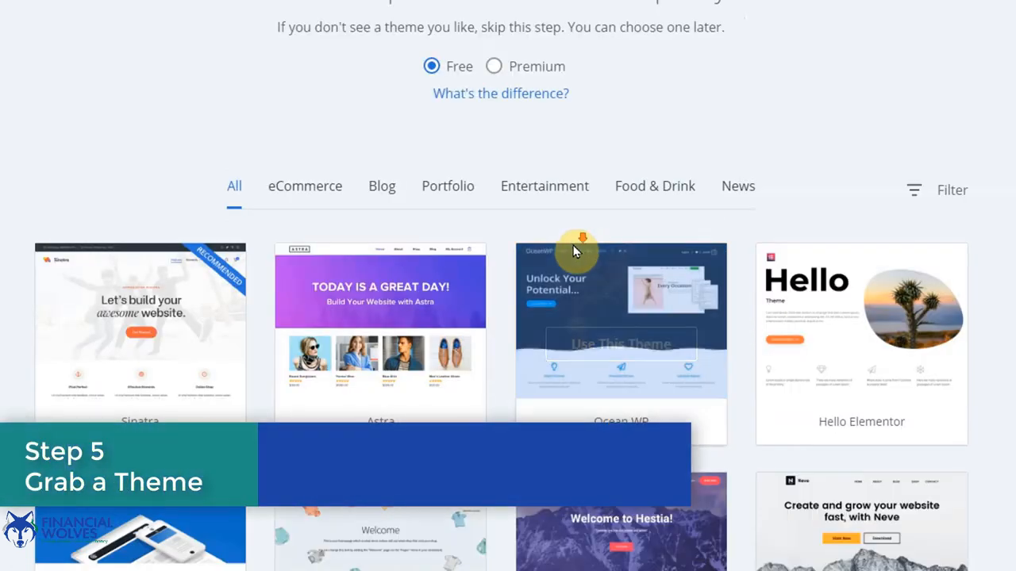
Pick GeneratePress from the free theme gallery and start building the site with it.
scroll(down, 3)
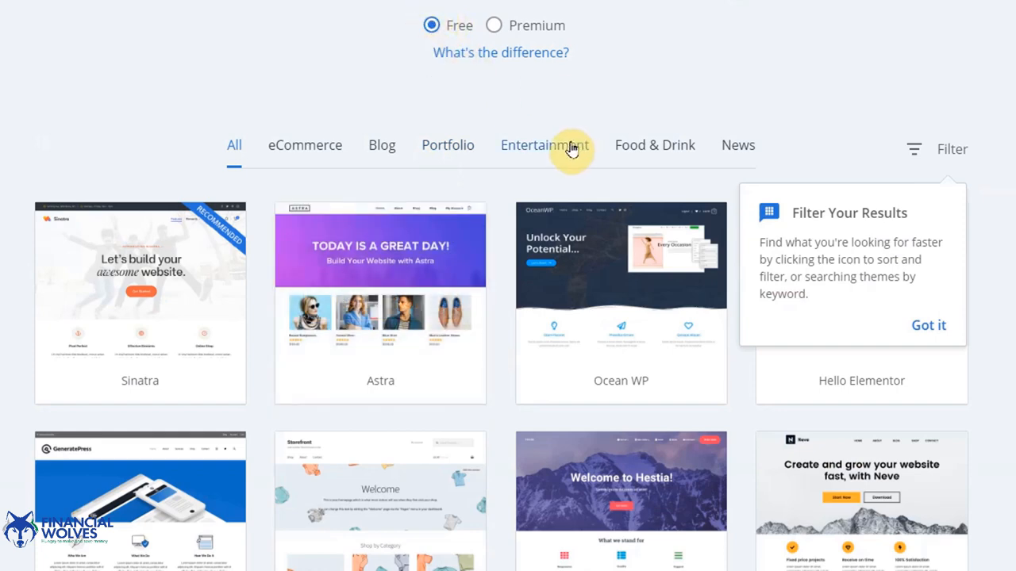
scroll(down, 3)
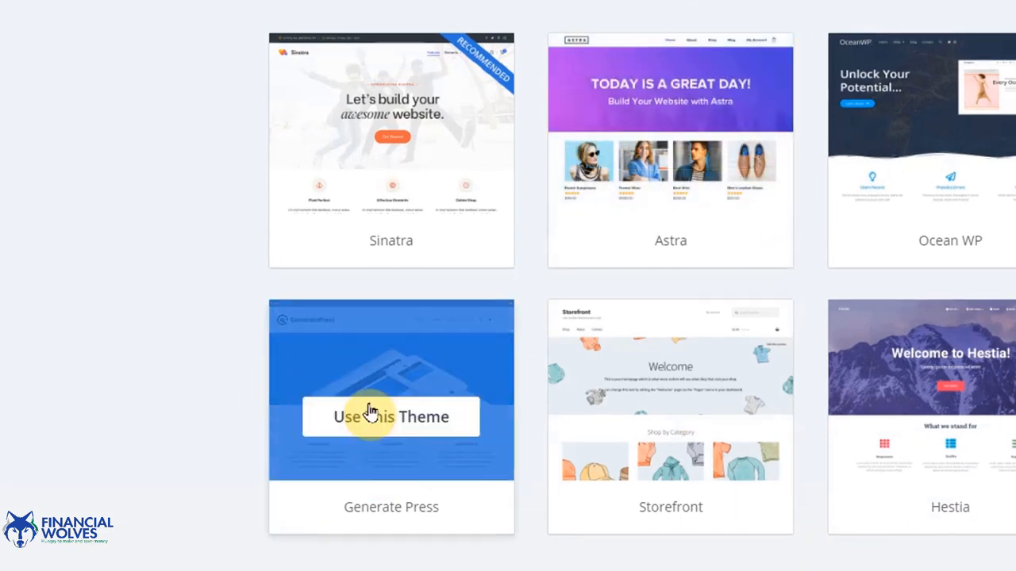
mouse_move(611, 162)
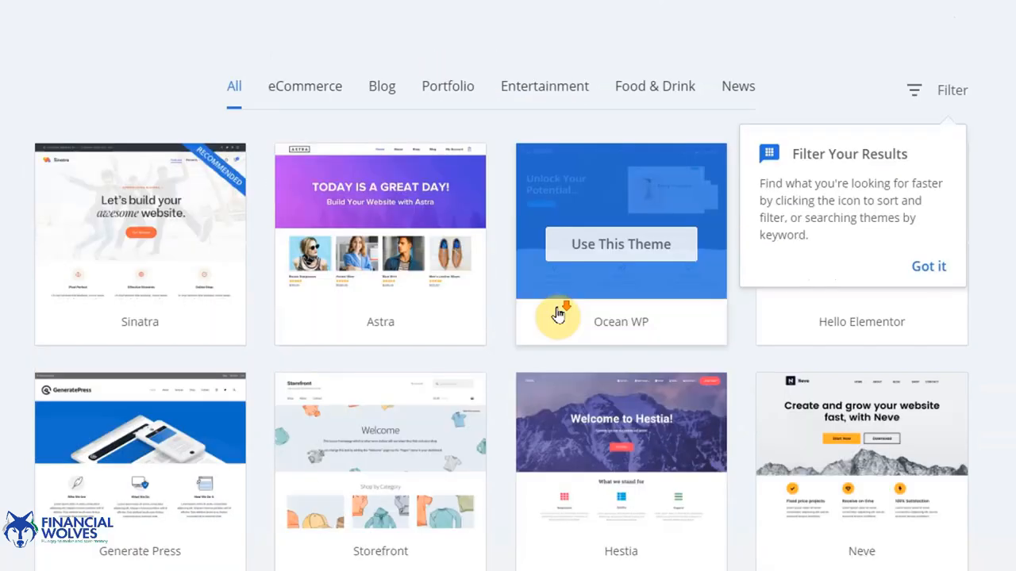
scroll(down, 3)
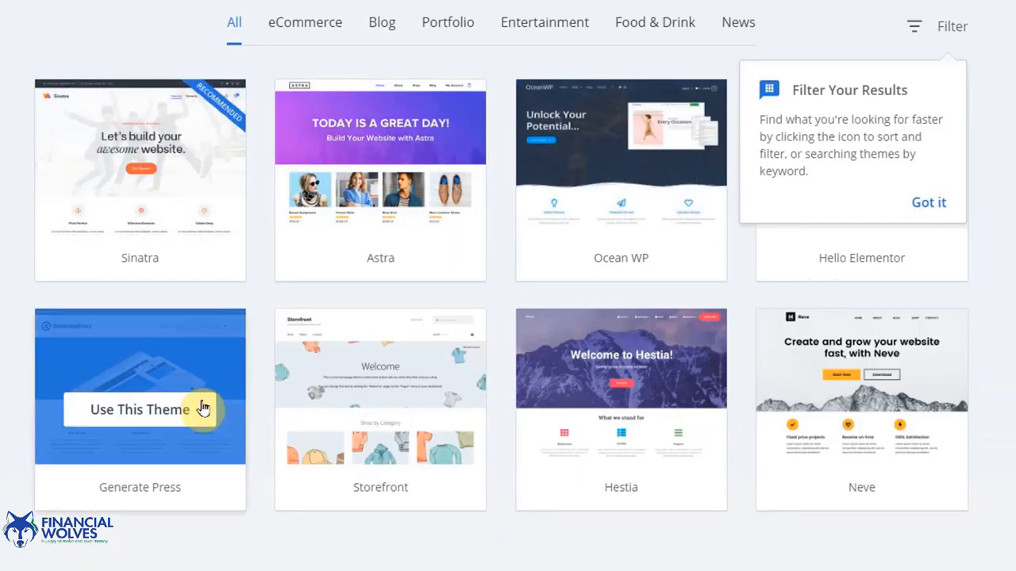
click(140, 409)
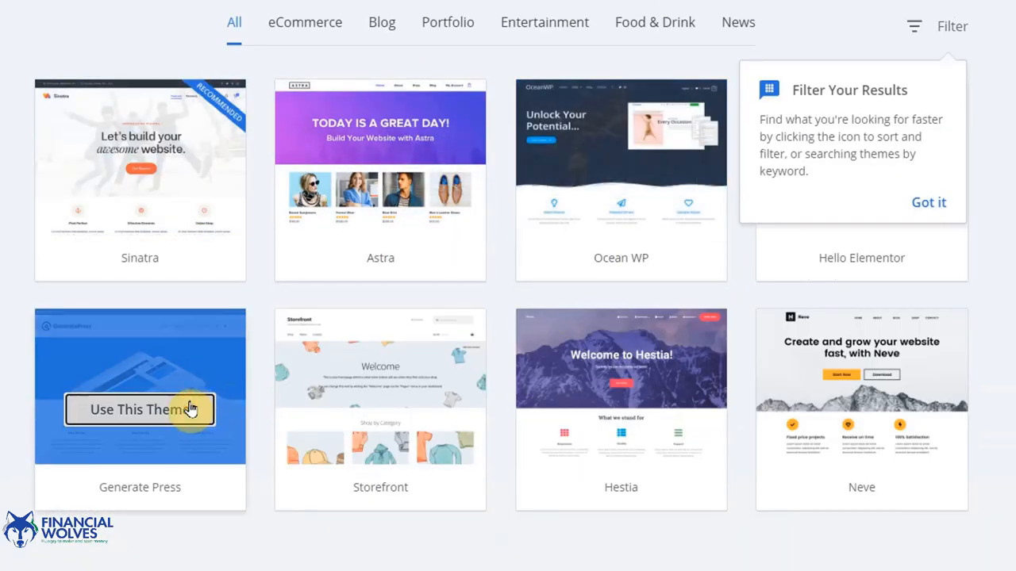
mouse_move(123, 414)
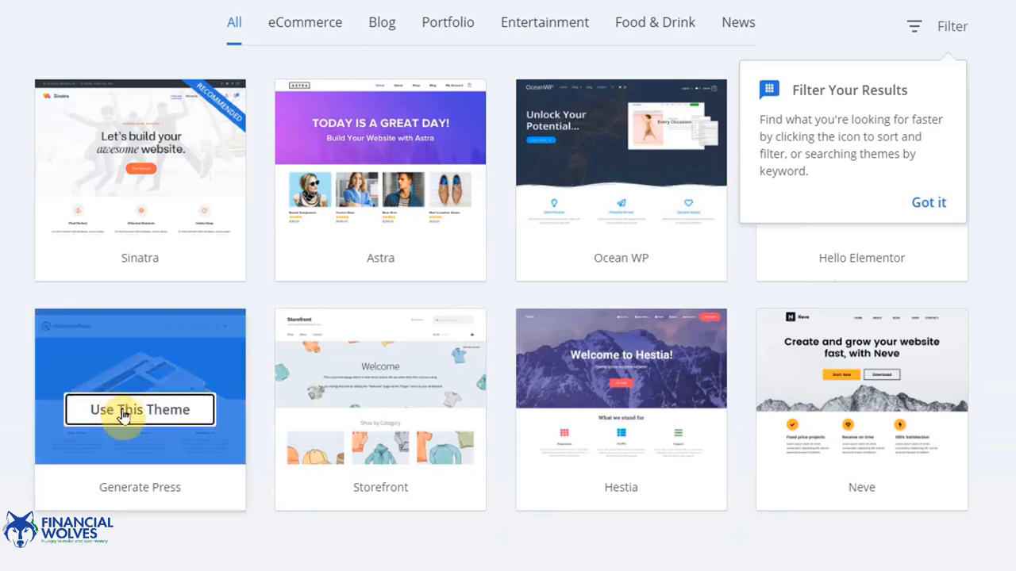
click(140, 409)
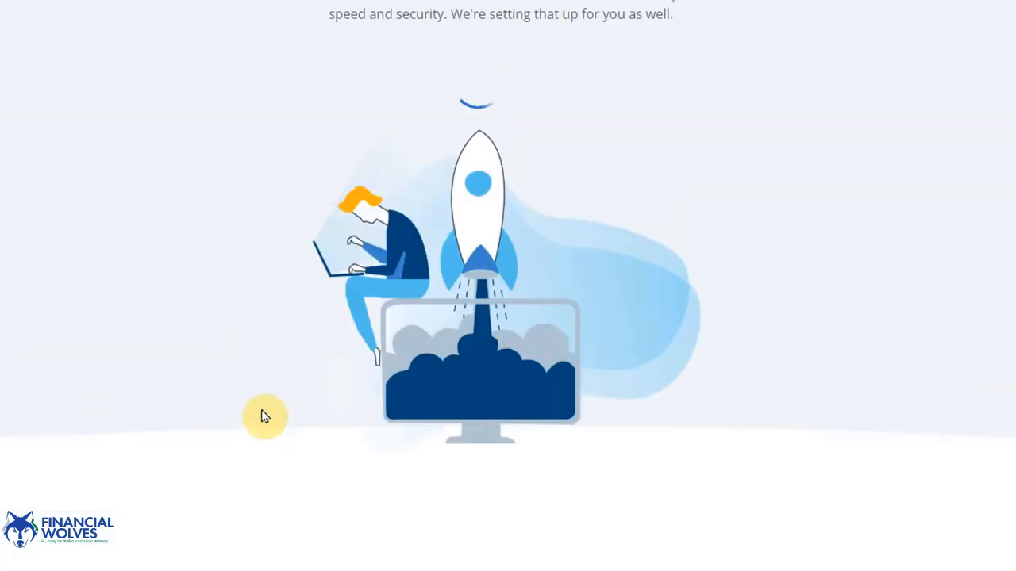
mouse_move(224, 229)
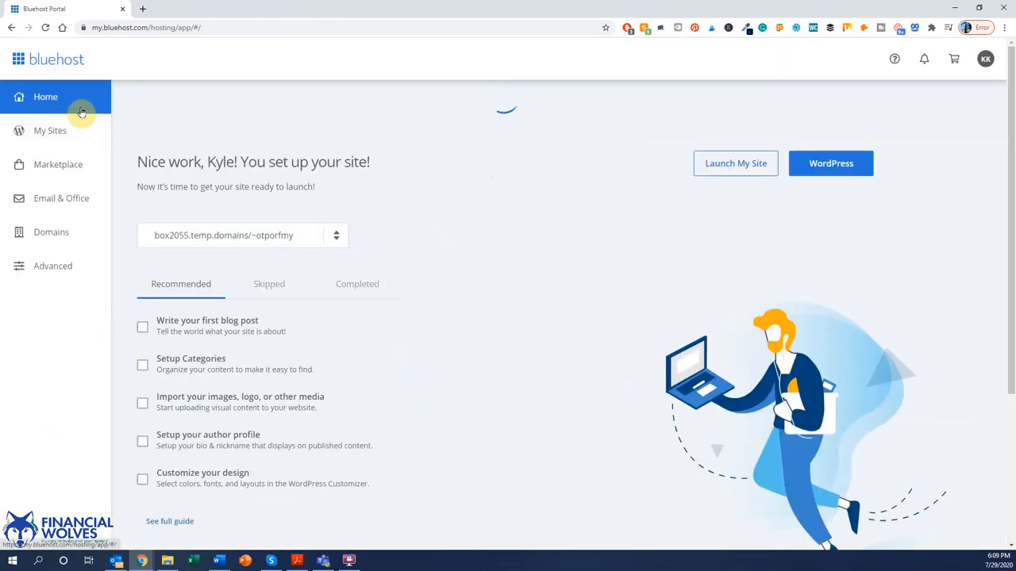
mouse_move(352, 187)
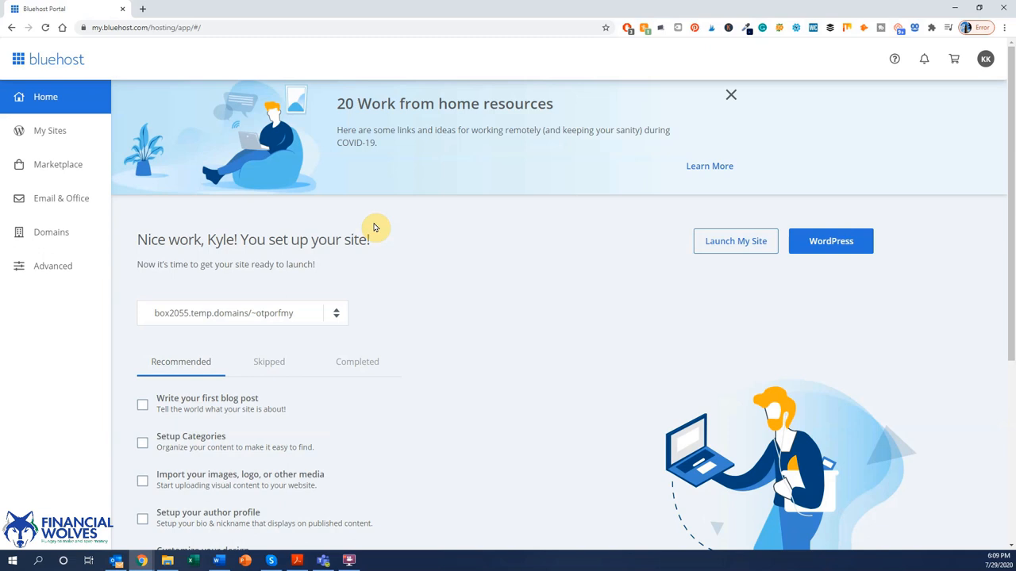
Scroll down the Bluehost Home page toward the WordPress login button.
scroll(down, 3)
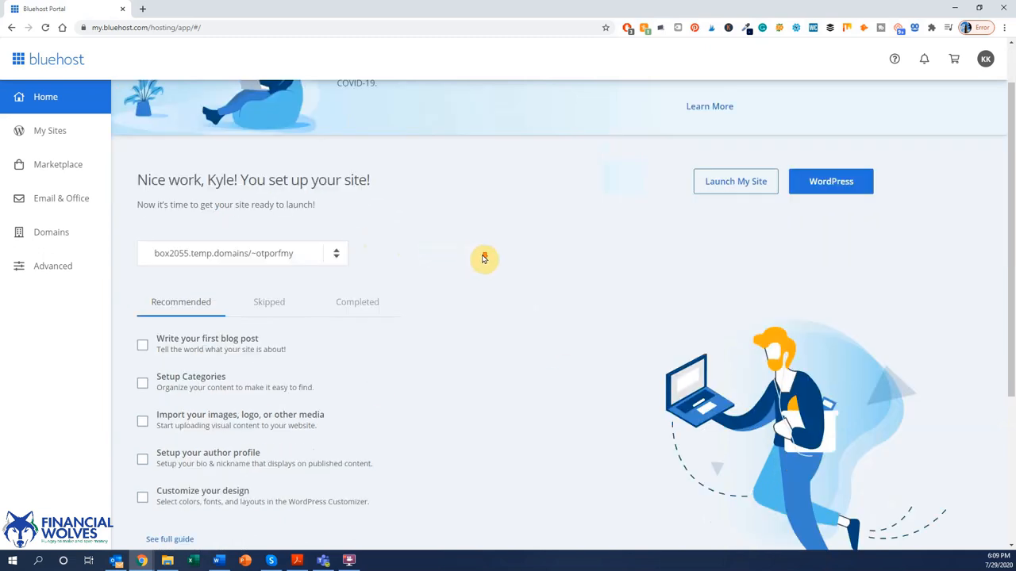
scroll(down, 3)
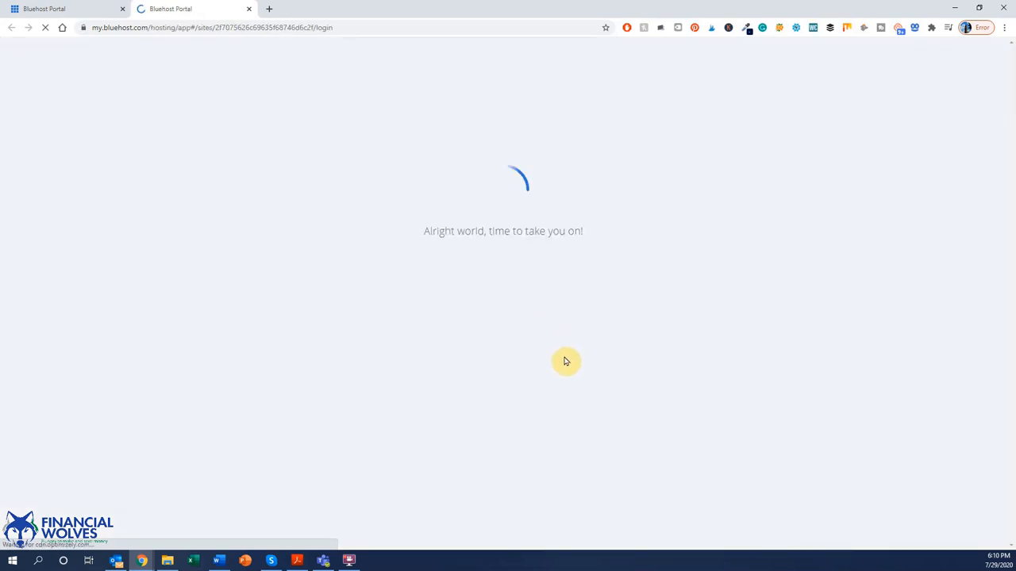
mouse_move(546, 373)
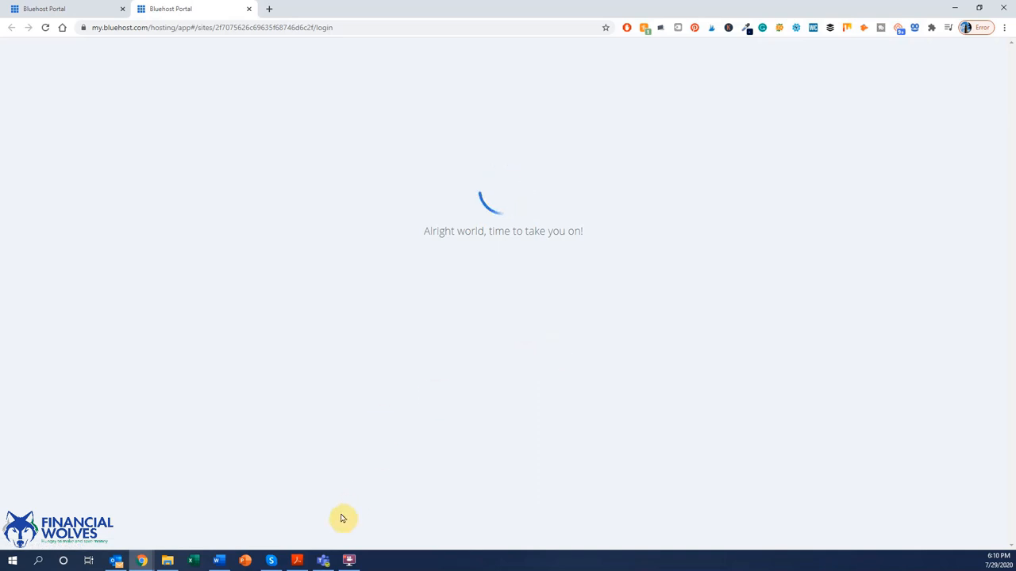
mouse_move(260, 528)
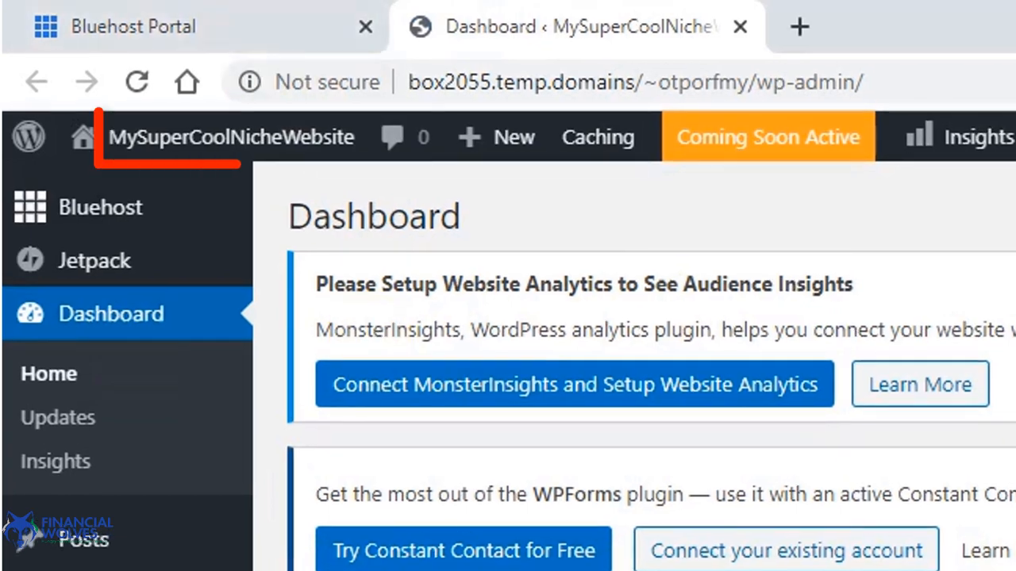
mouse_move(230, 136)
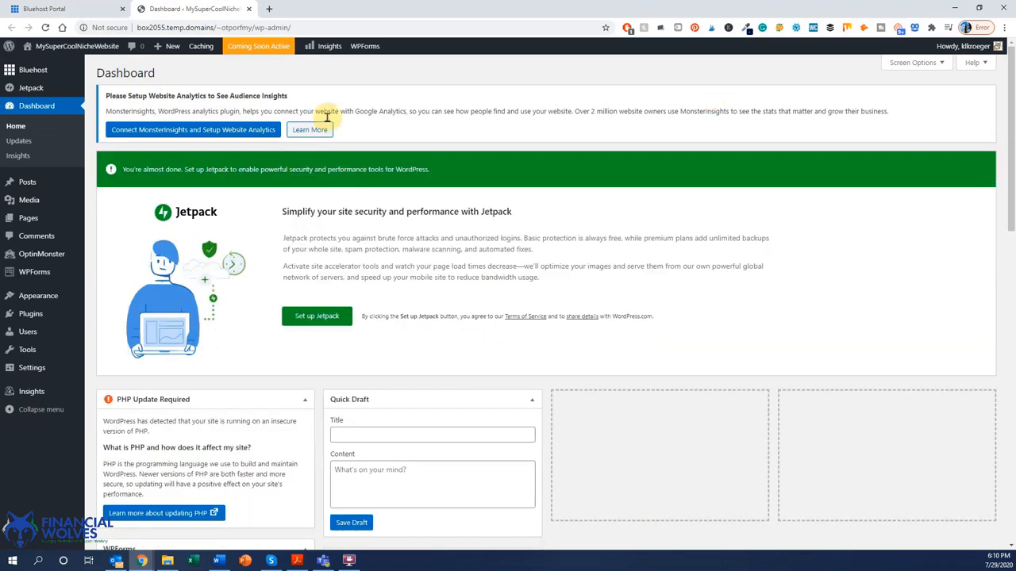
Scroll through the MySuperCoolNicheWebsite admin dashboard to review it.
scroll(down, 3)
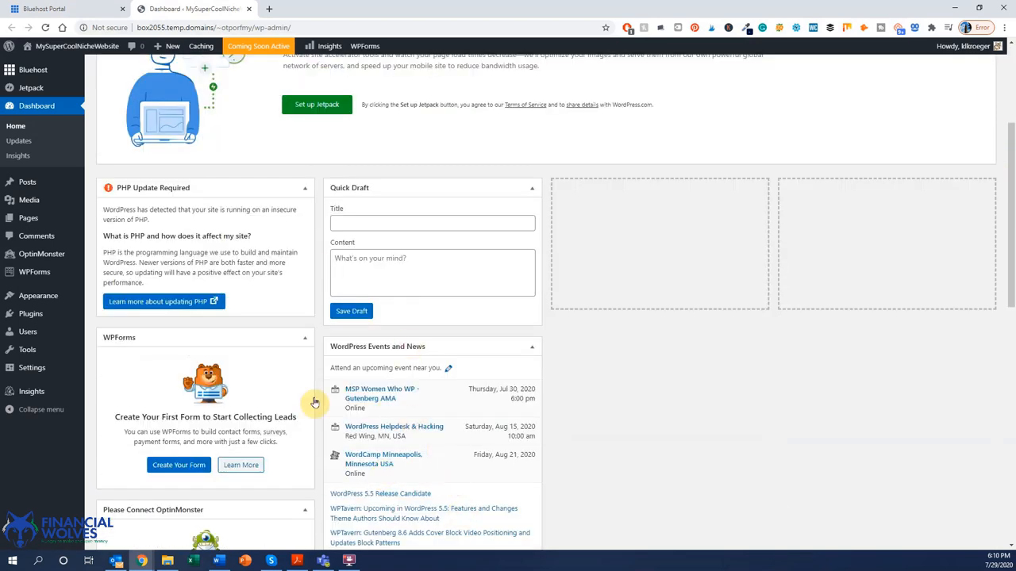
scroll(up, 3)
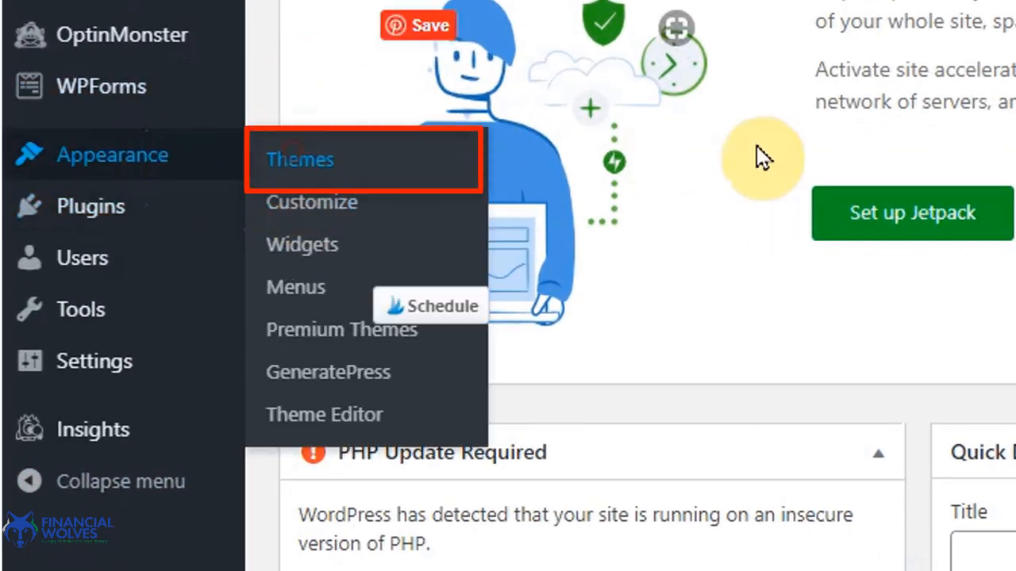
click(299, 159)
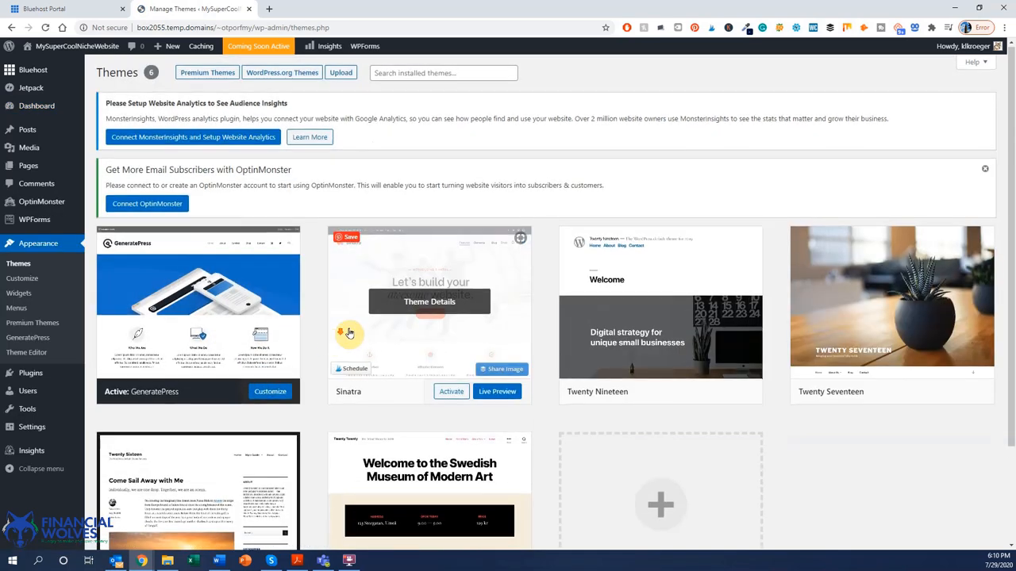
scroll(down, 3)
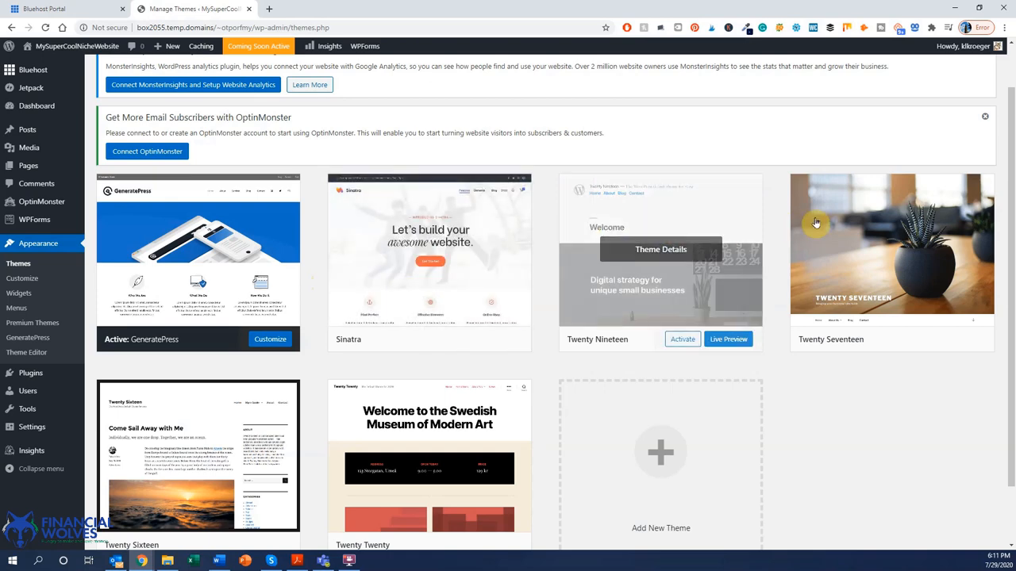
mouse_move(214, 273)
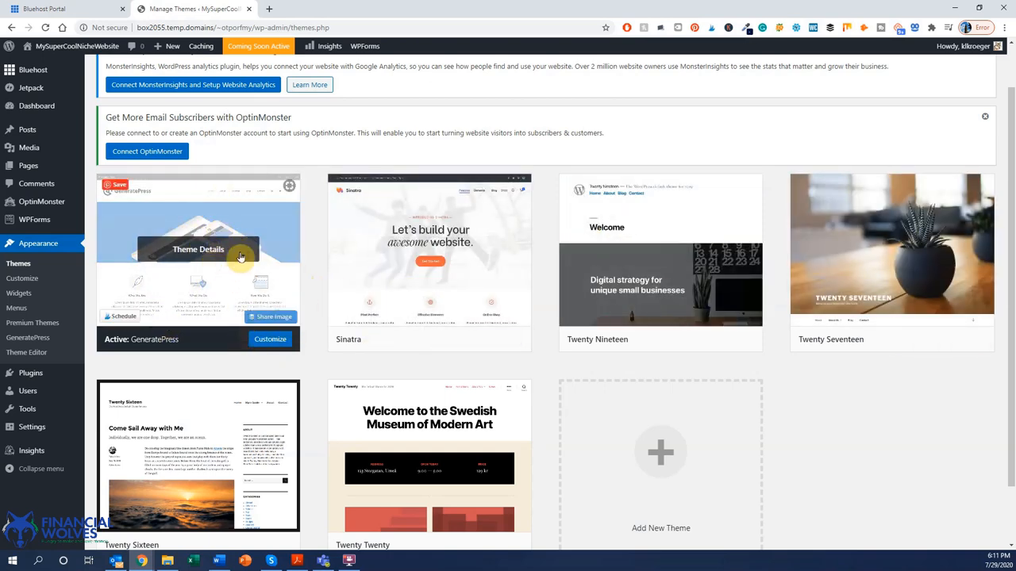
scroll(up, 3)
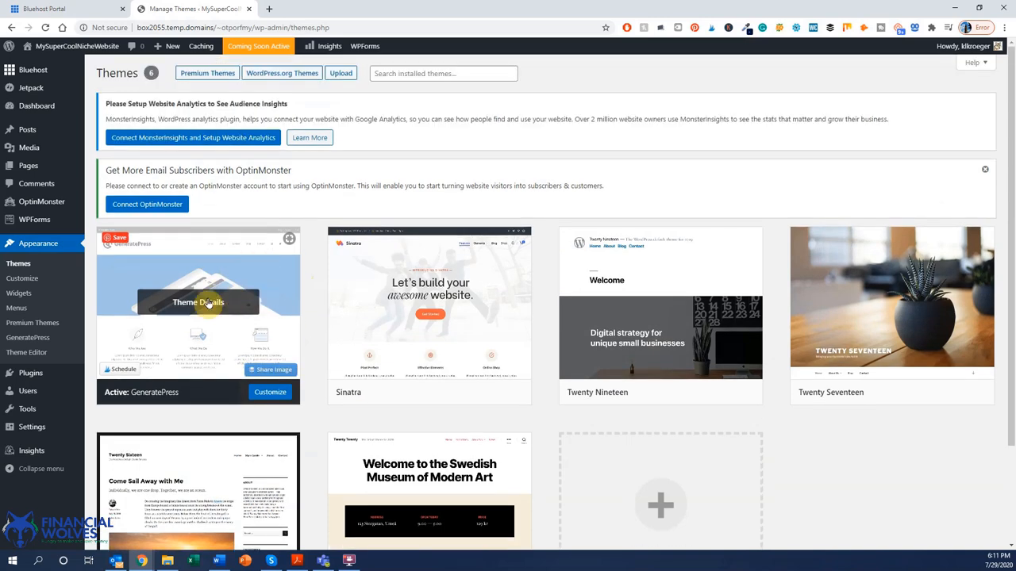
mouse_move(205, 173)
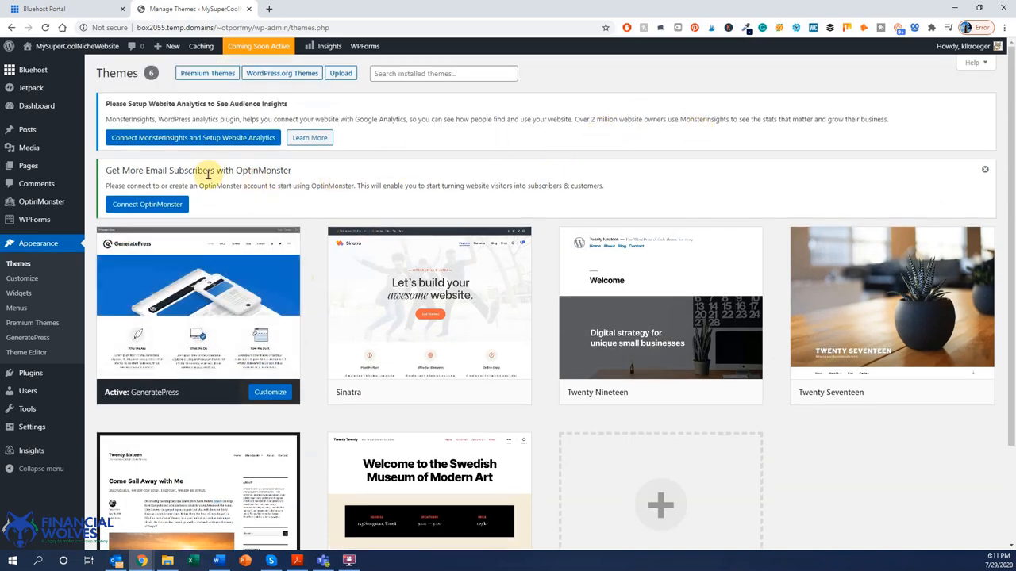
mouse_move(428, 310)
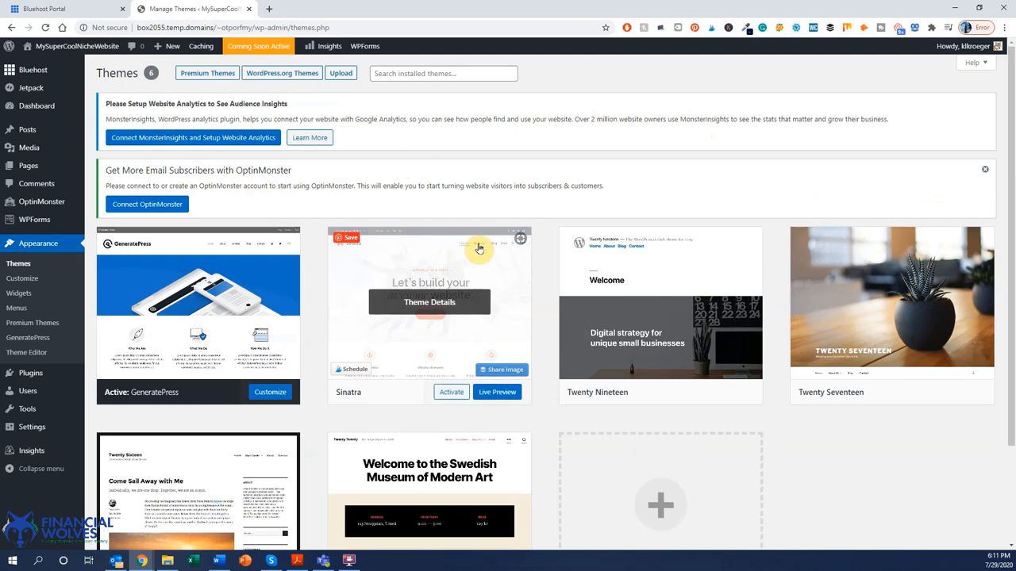
mouse_move(746, 146)
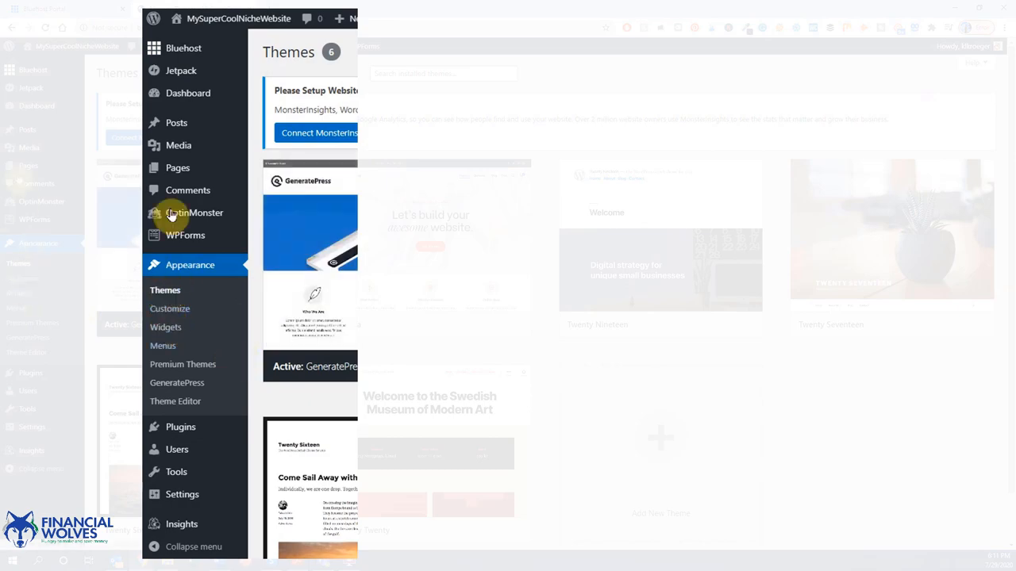
mouse_move(181, 427)
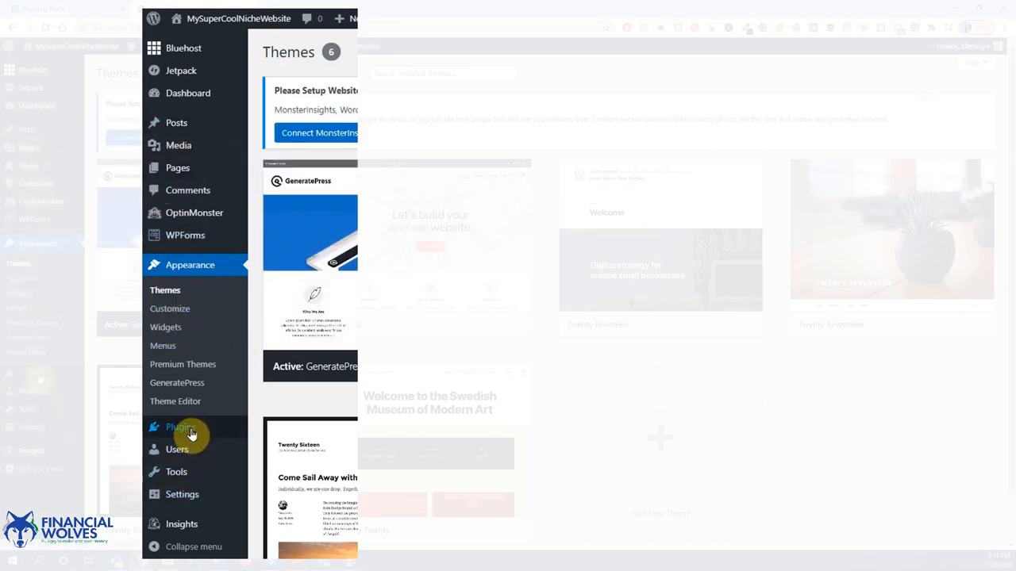
Activate Akismet Anti-Spam from the installed plugins list.
click(178, 427)
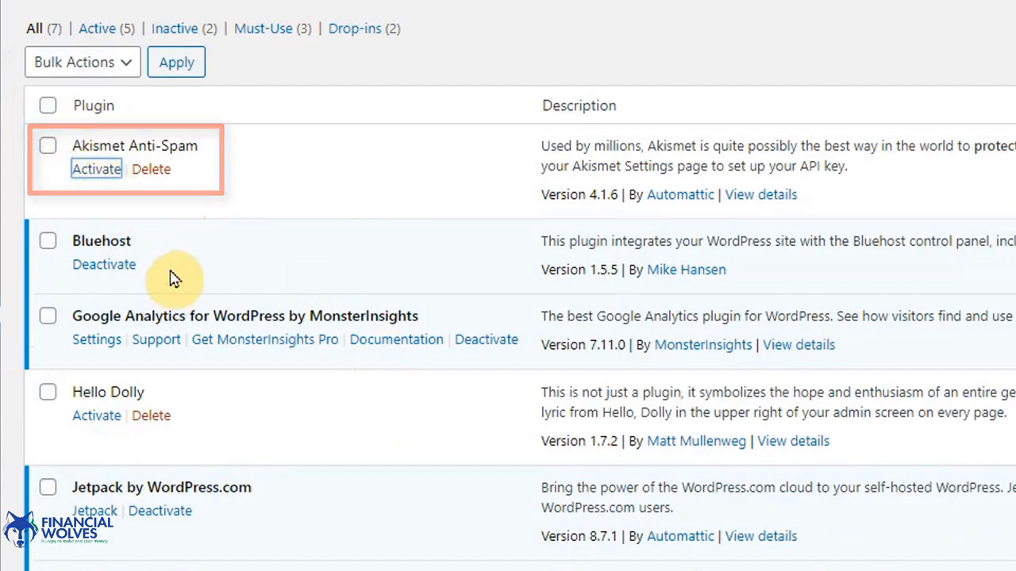
click(96, 168)
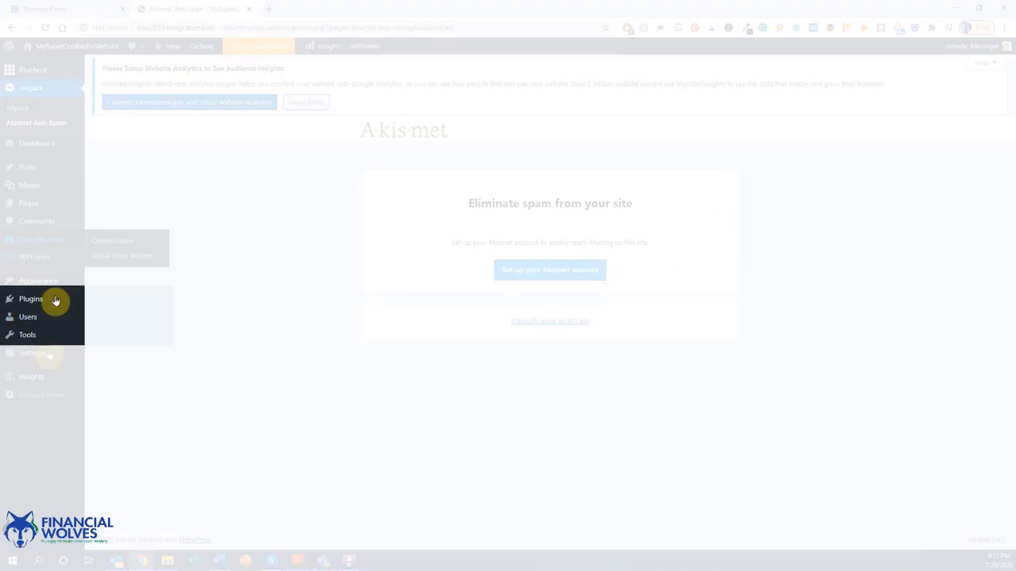
Review the plugins list showing six active plugins, with only Hello Dolly inactive.
click(32, 299)
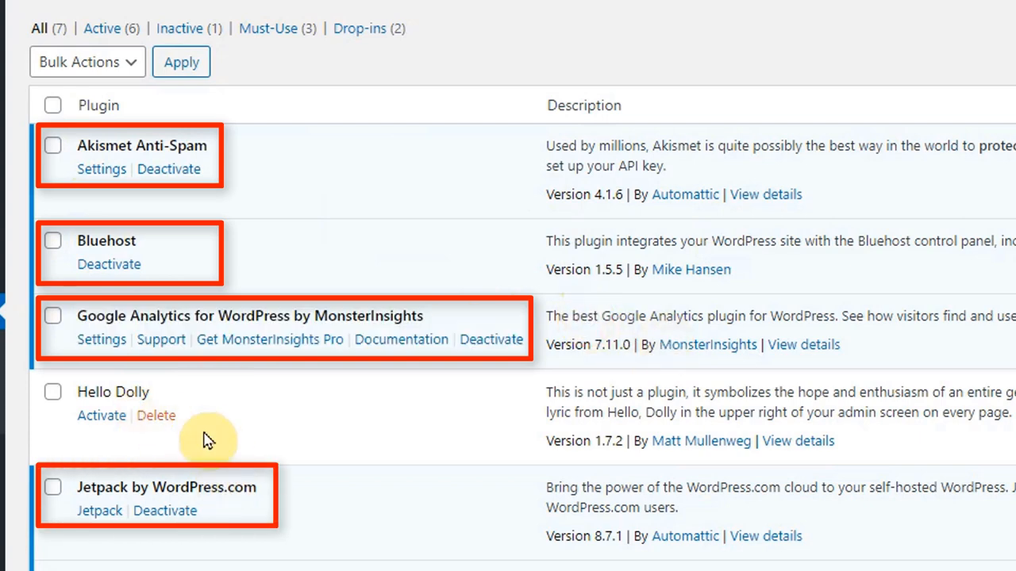
scroll(down, 3)
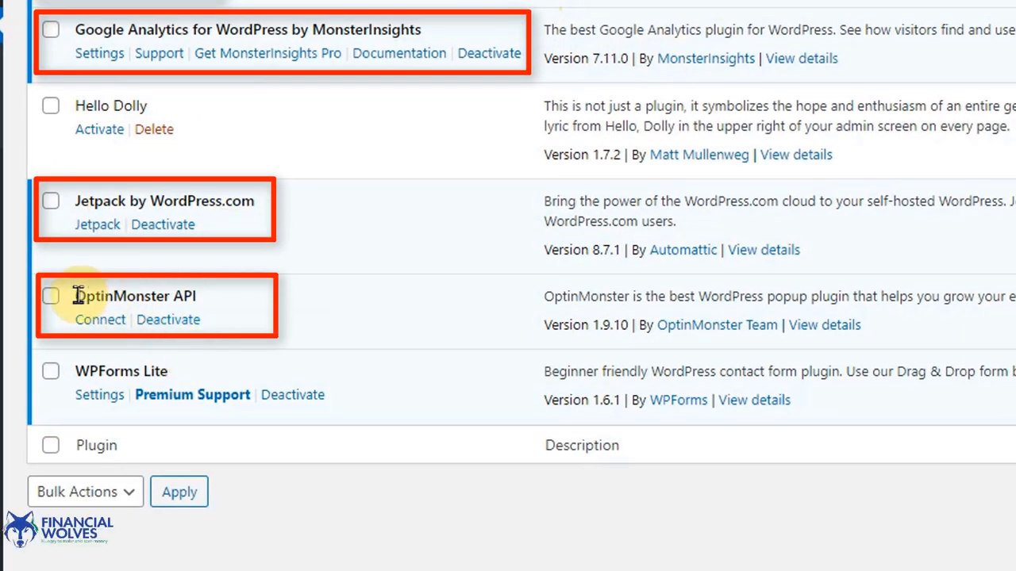
mouse_move(760, 295)
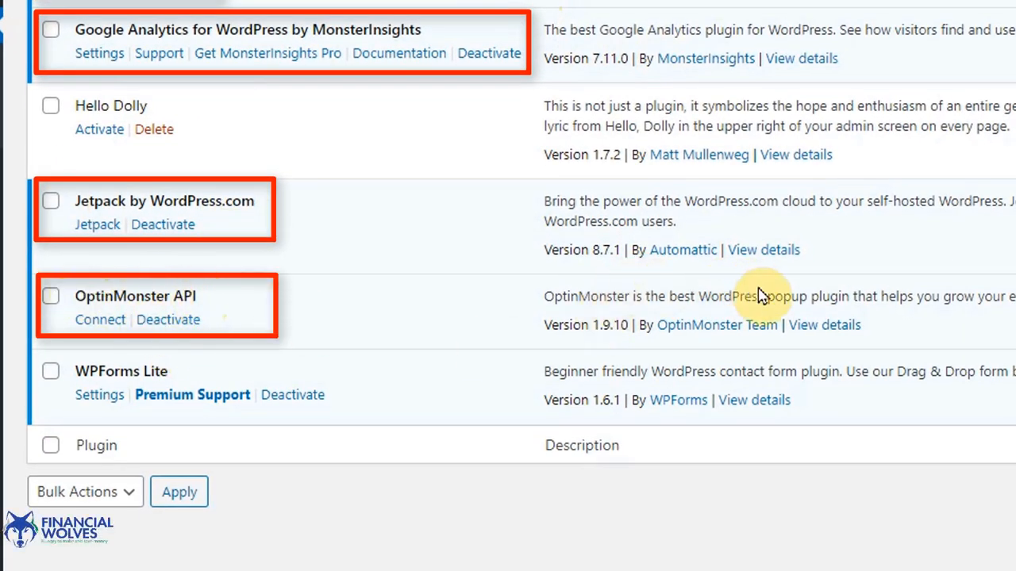
mouse_move(981, 289)
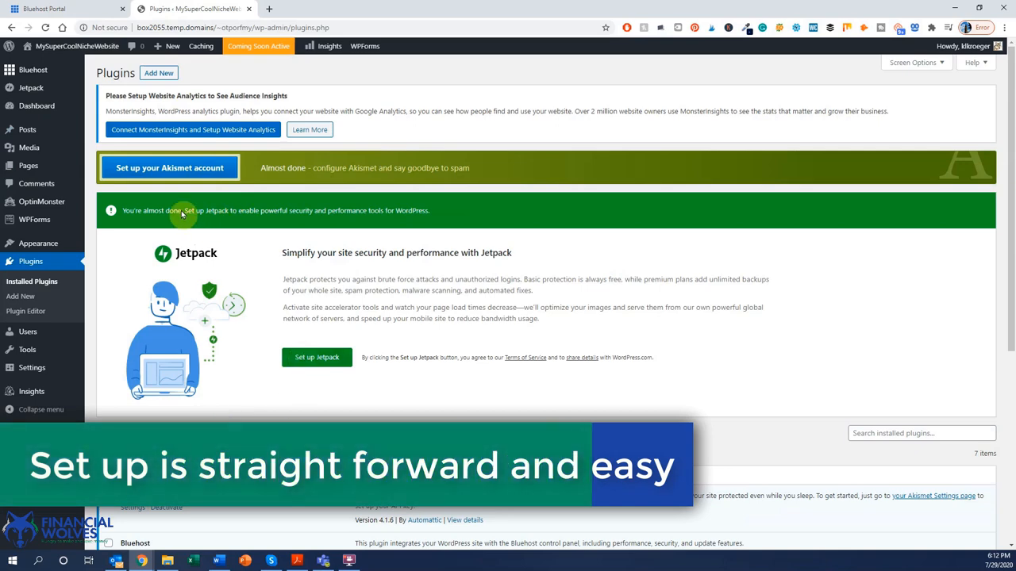
mouse_move(27, 130)
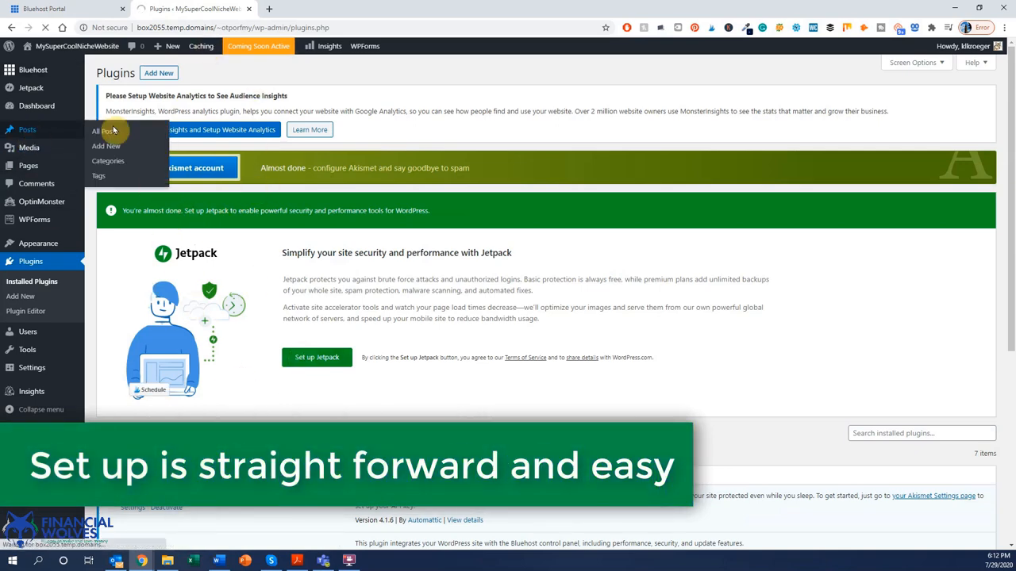
Create a new post titled "I'm ready to make money with Wordpress!" from Posts > Add New.
click(102, 130)
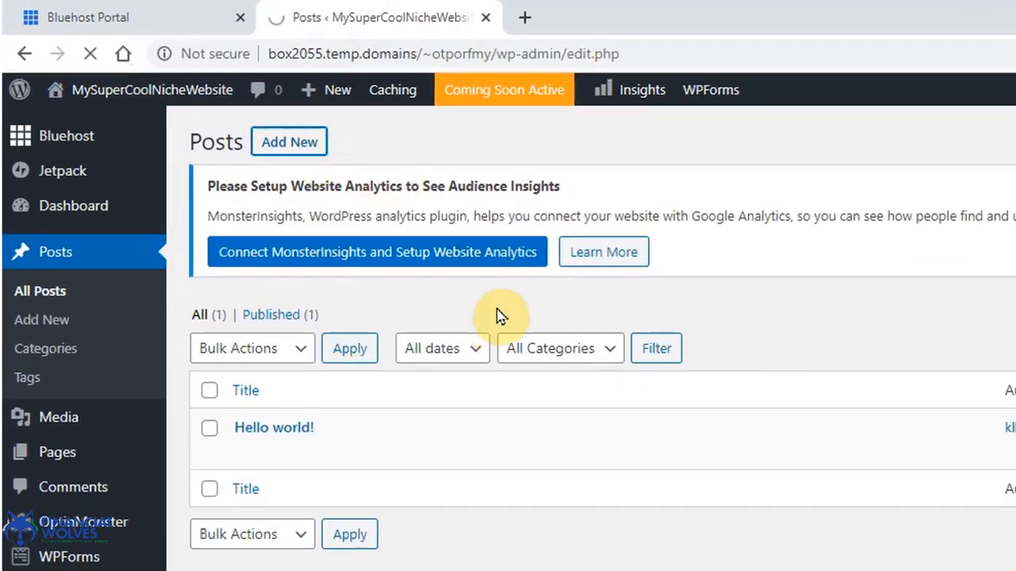
click(289, 141)
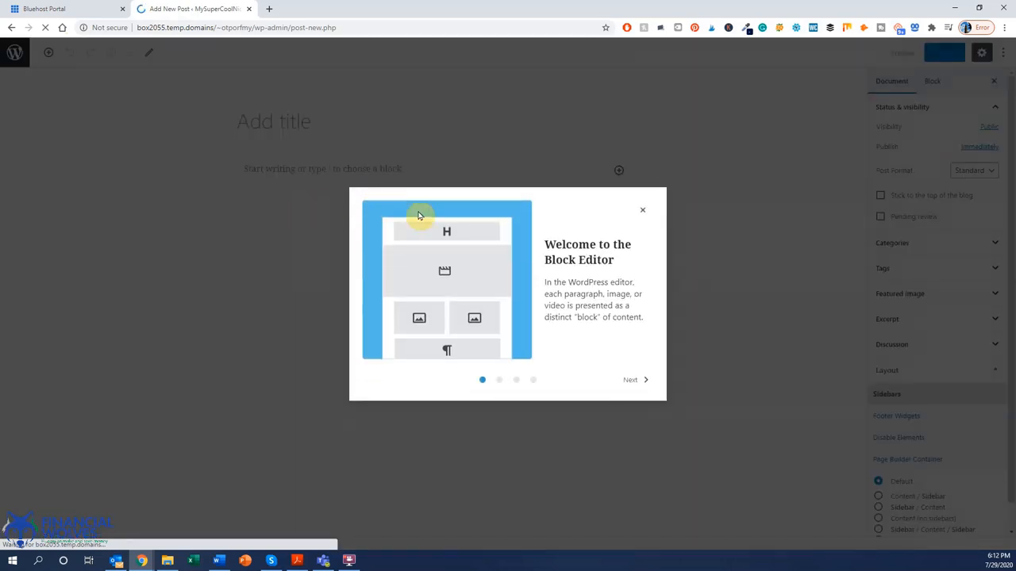
click(641, 209)
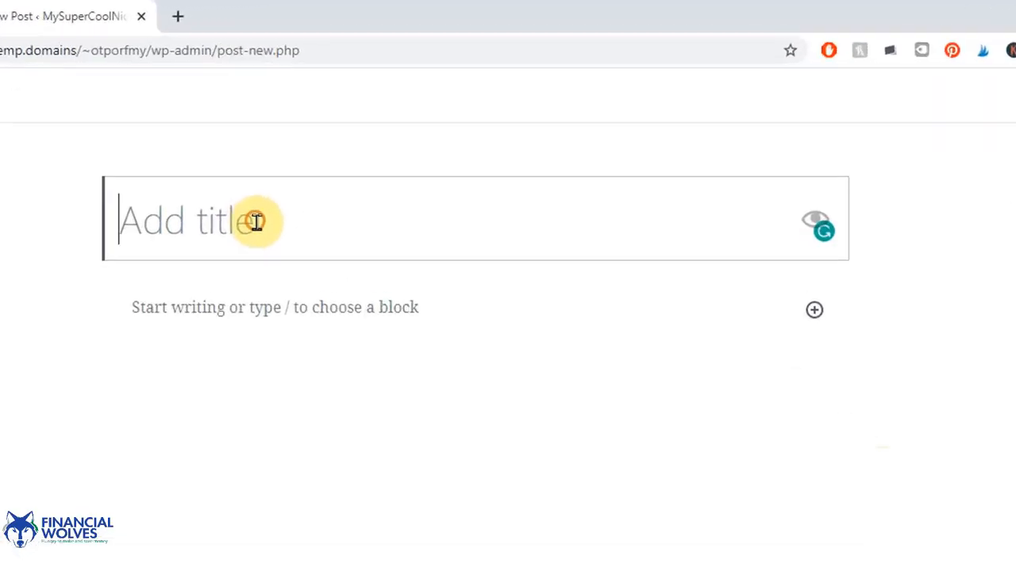
text(I'm r)
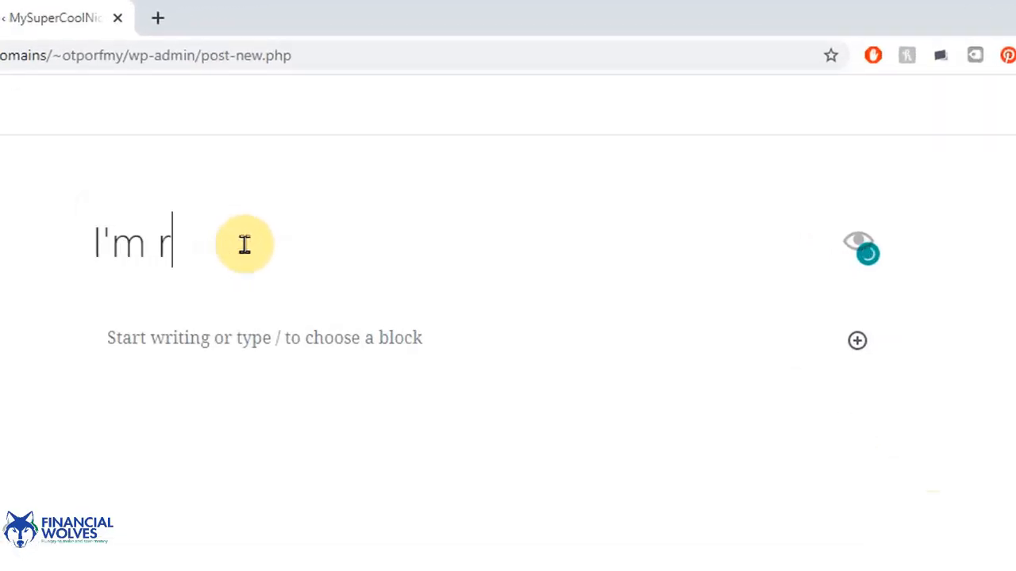
text(eady to make money with Wordpress!)
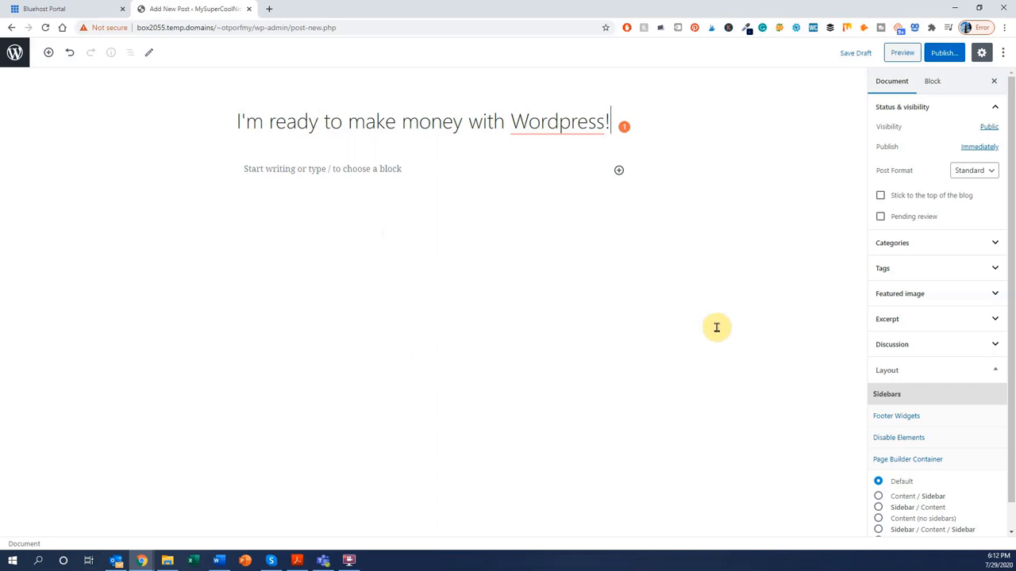
mouse_move(488, 460)
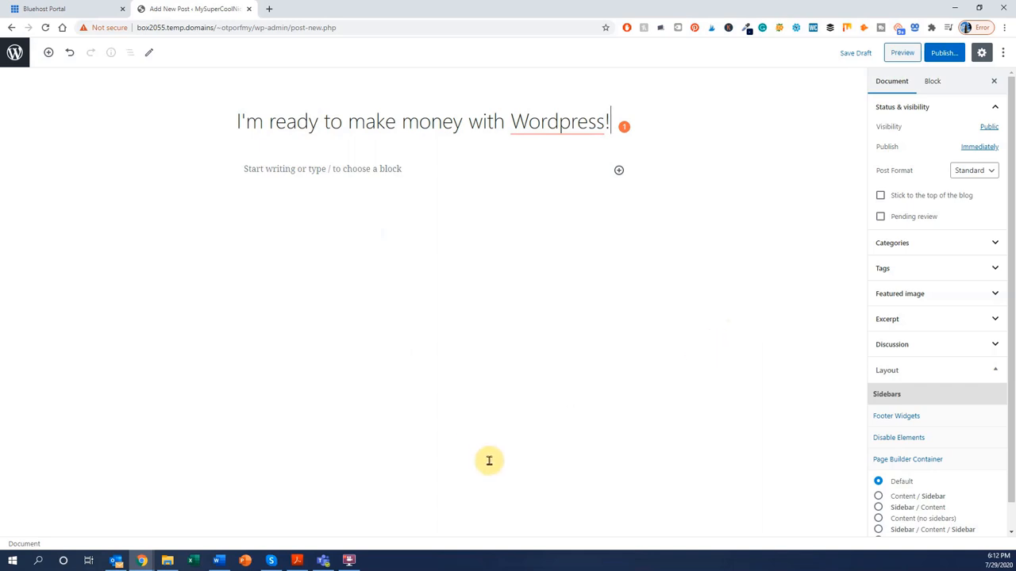
mouse_move(492, 425)
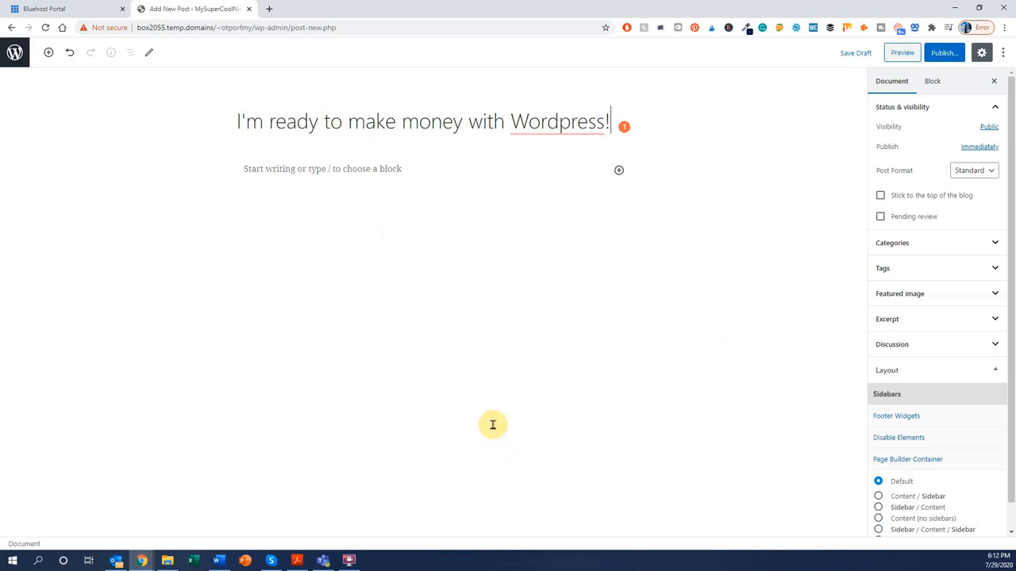